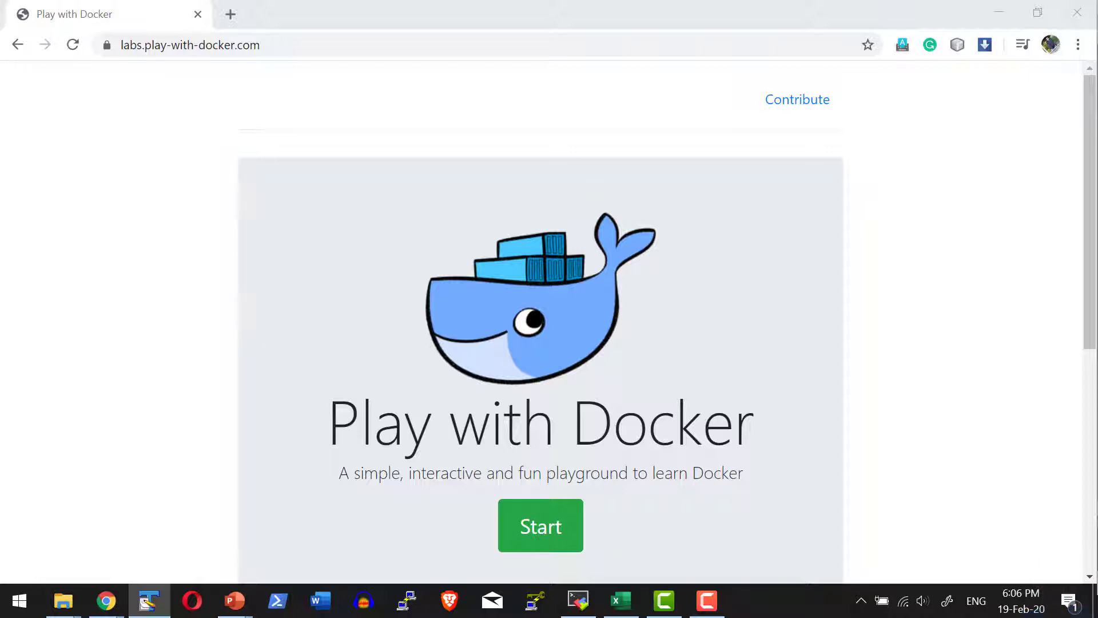
# Launch a new Play with Docker playground session from labs.play-with-docker.com.
pyautogui.click(540, 526)
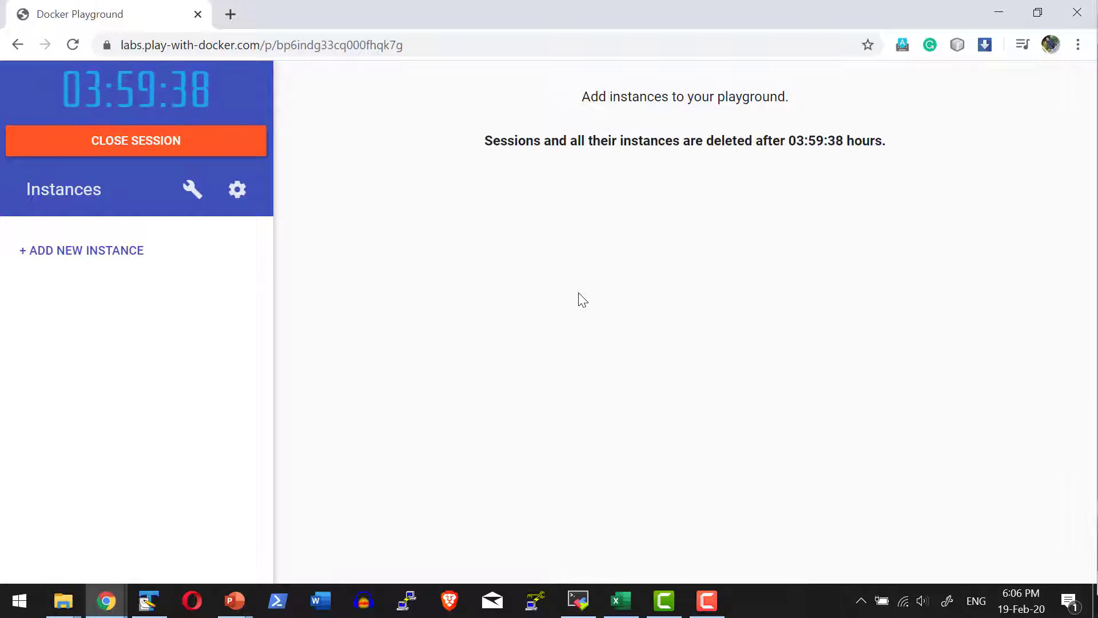
pyautogui.moveTo(115, 207)
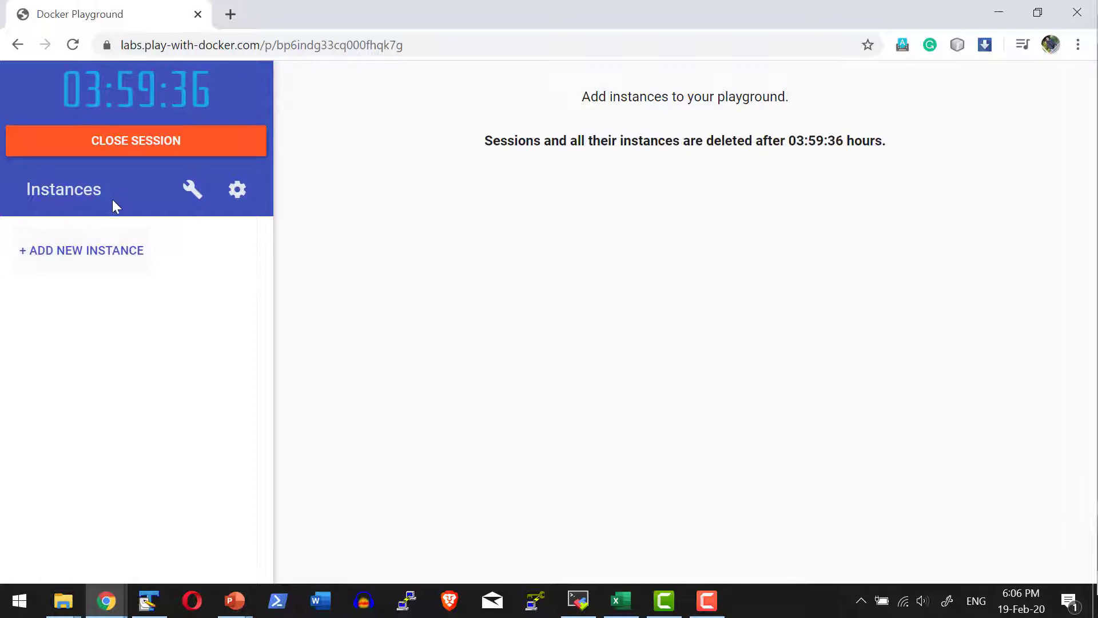
pyautogui.click(190, 189)
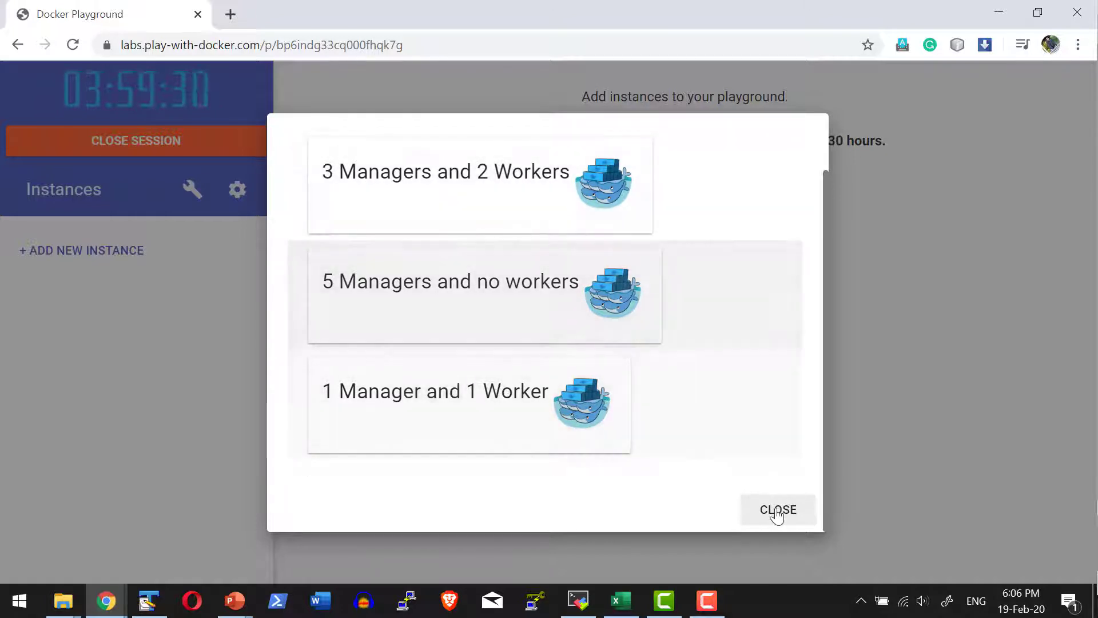
pyautogui.click(778, 509)
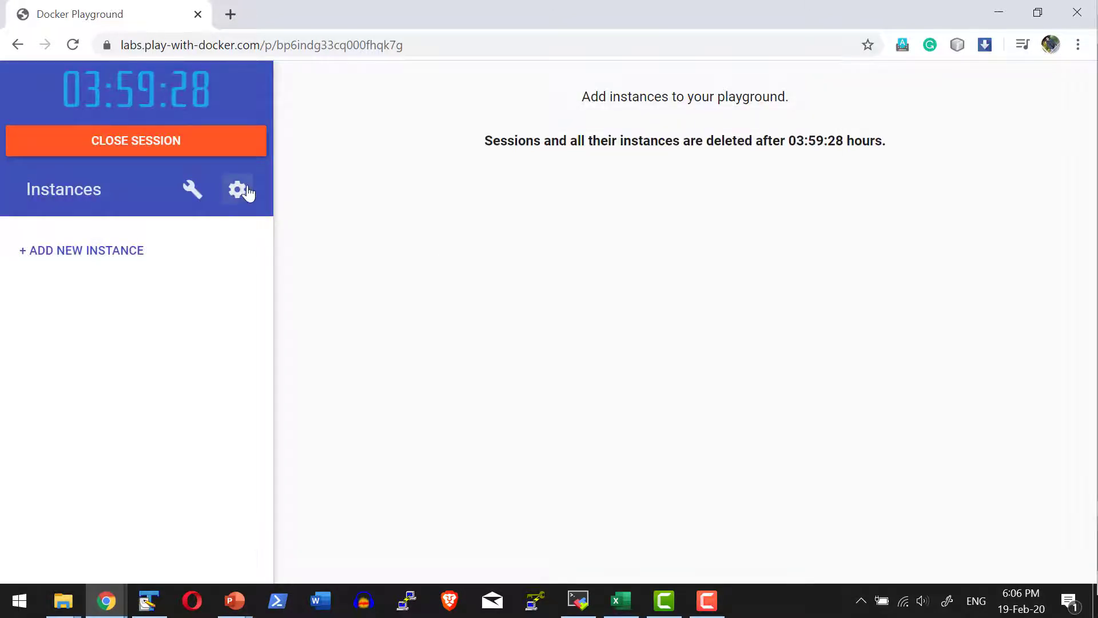
pyautogui.click(237, 190)
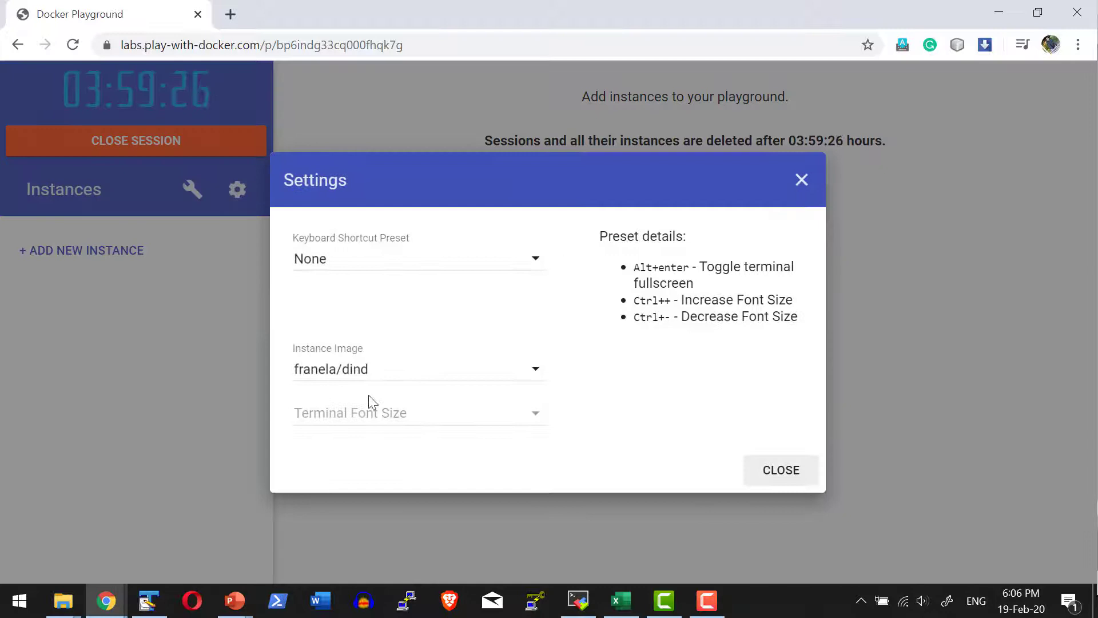
pyautogui.click(418, 413)
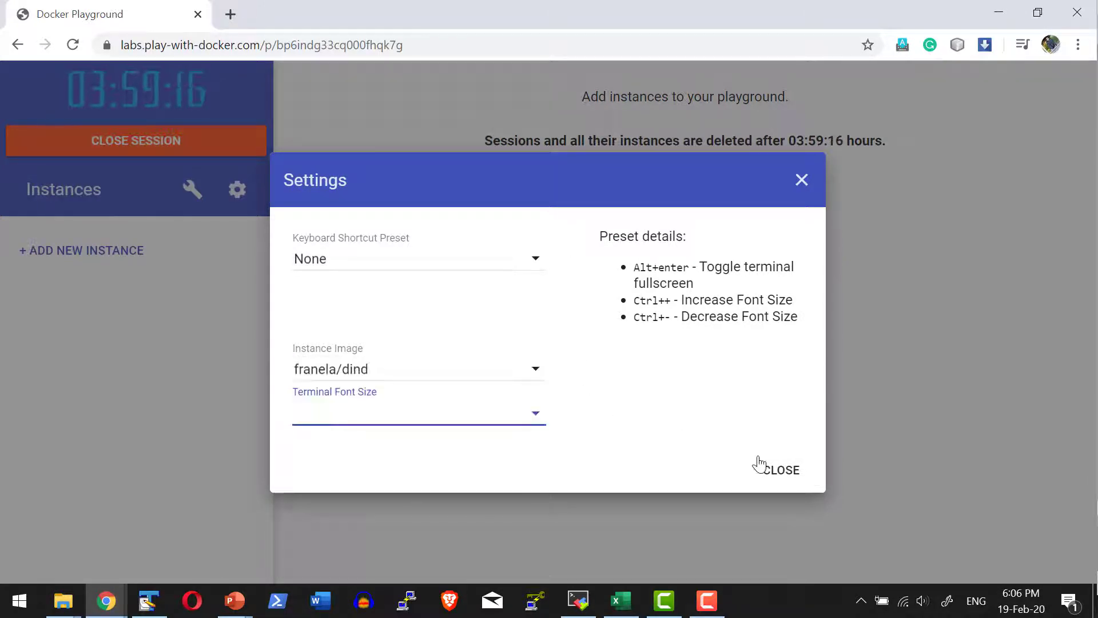
pyautogui.click(782, 470)
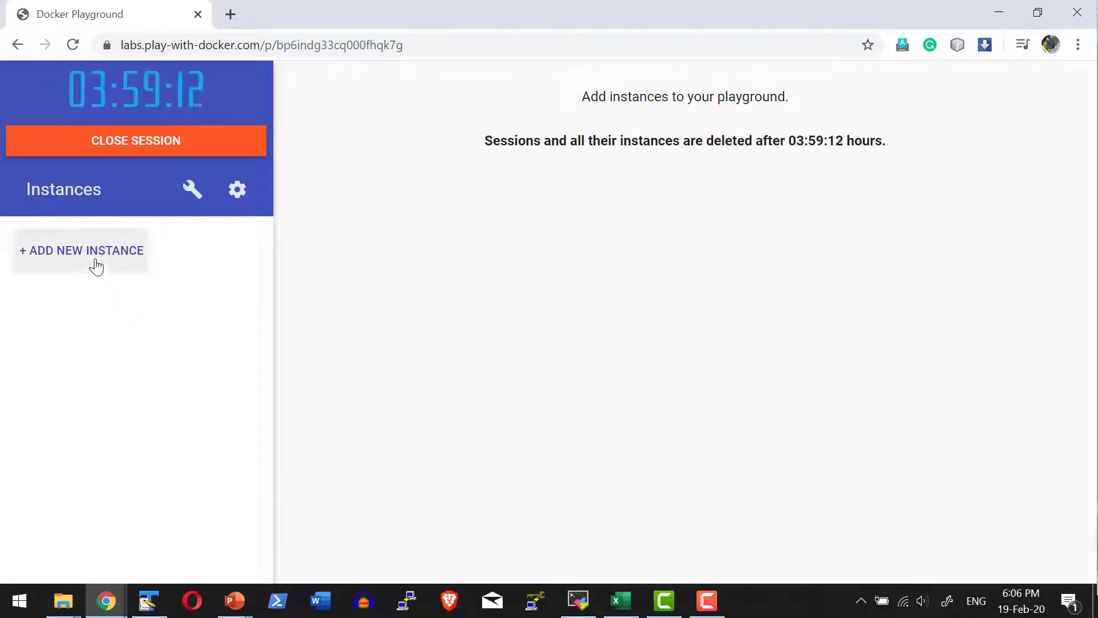
# Add instance node1 and run 'docker version' in its terminal.
pyautogui.click(81, 250)
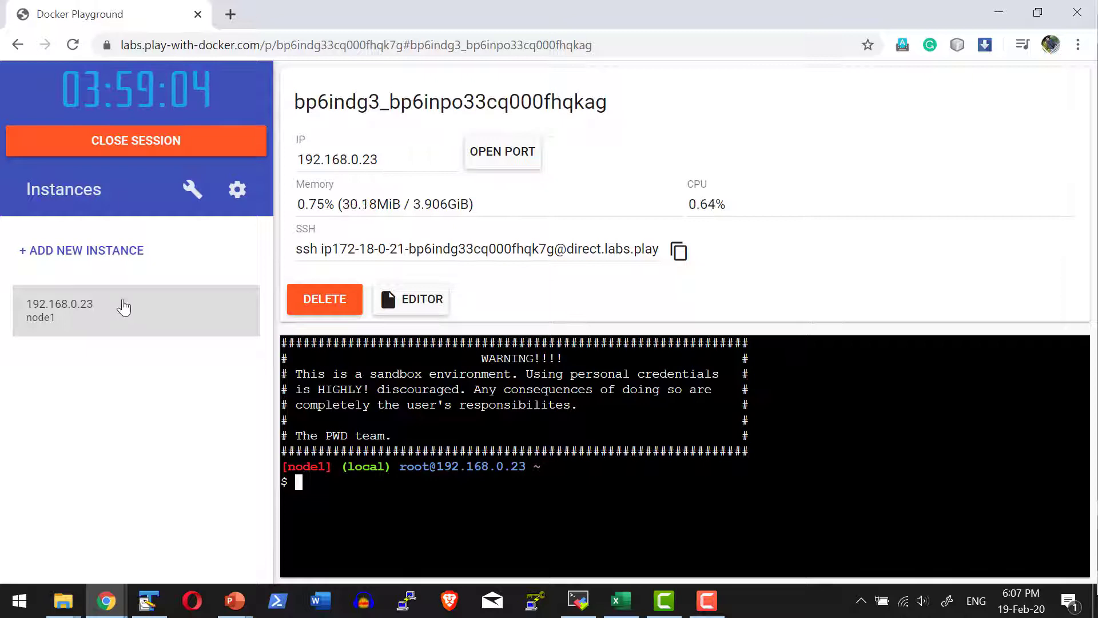
pyautogui.moveTo(461, 500)
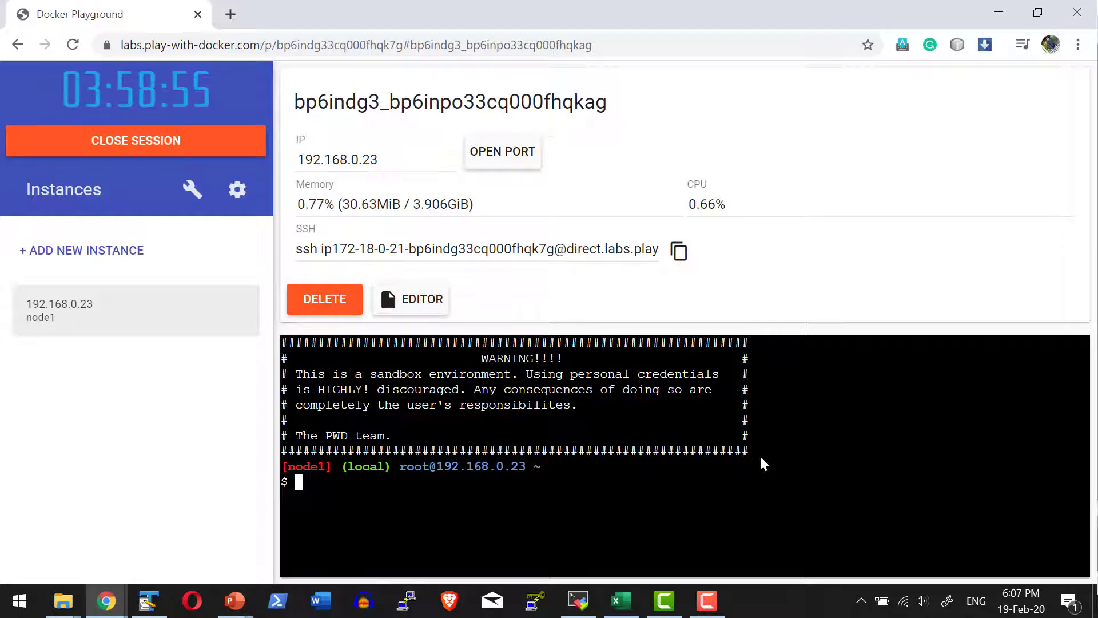
pyautogui.write('d')
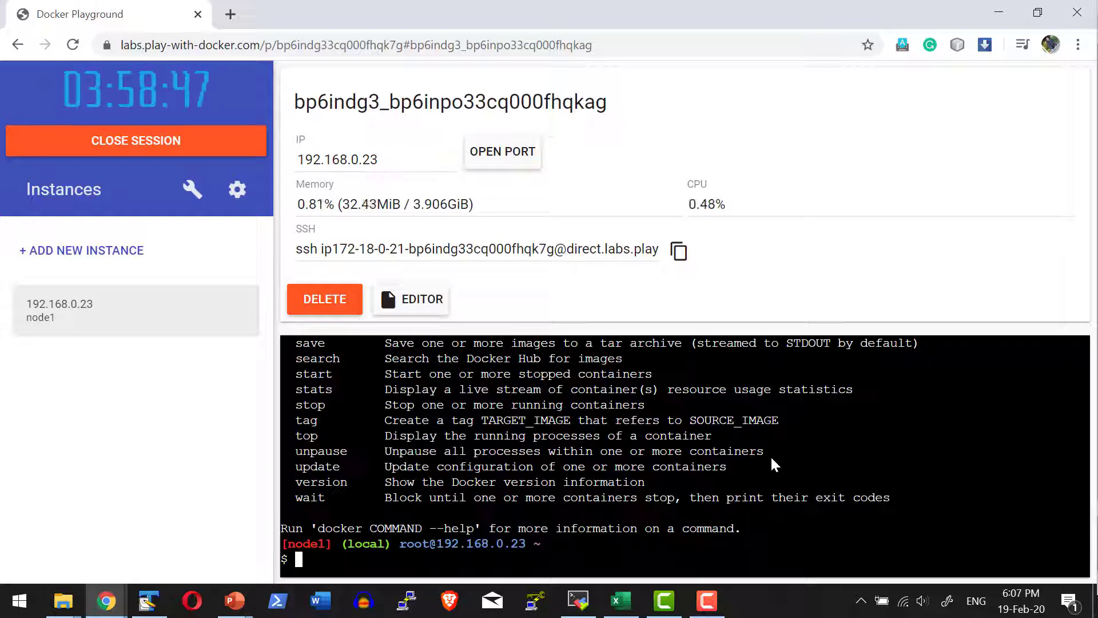
pyautogui.write('docker version')
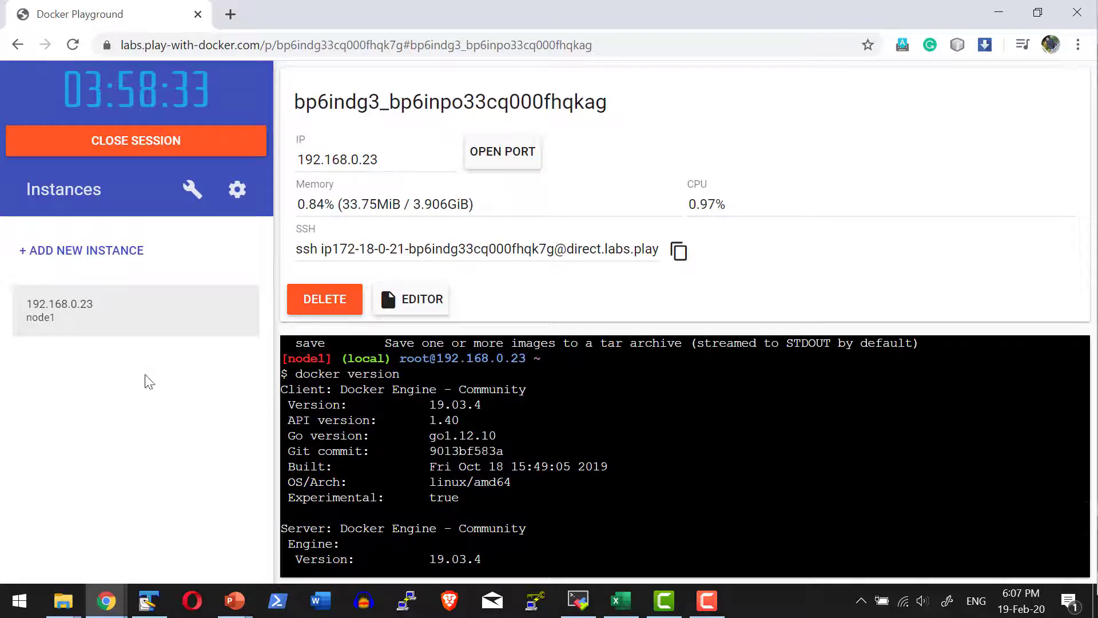
# Add a second instance, node2, then return to node1.
pyautogui.click(81, 250)
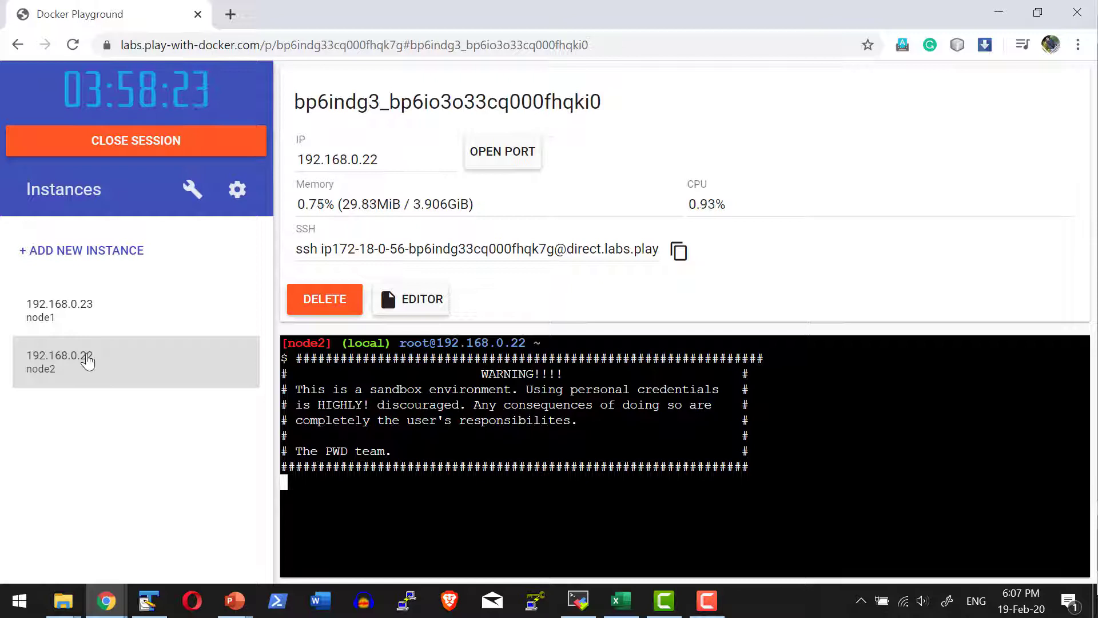
pyautogui.click(59, 310)
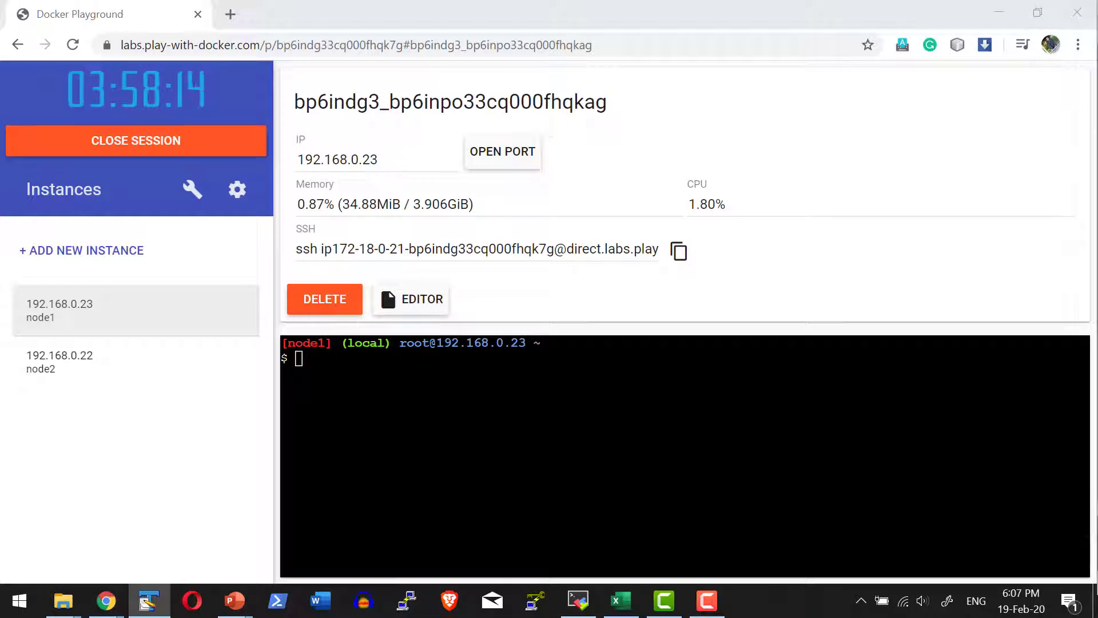
# Run 'docker container run -d --name nginx-1 -p 80:80 nginx' on node1.
pyautogui.write('docker c')
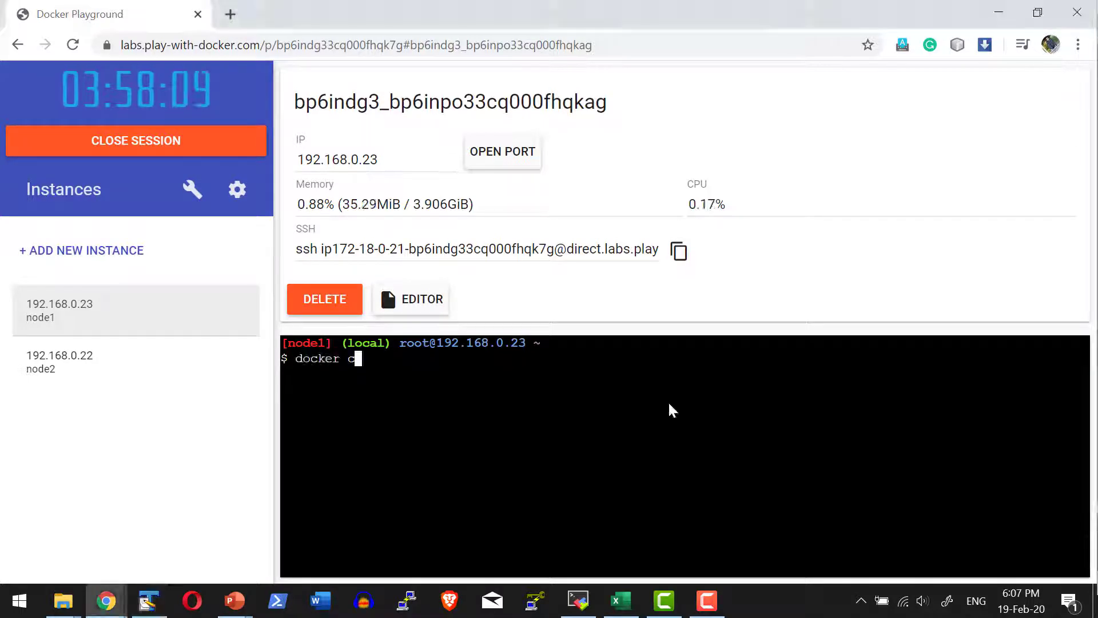
pyautogui.write('ontainer run -d')
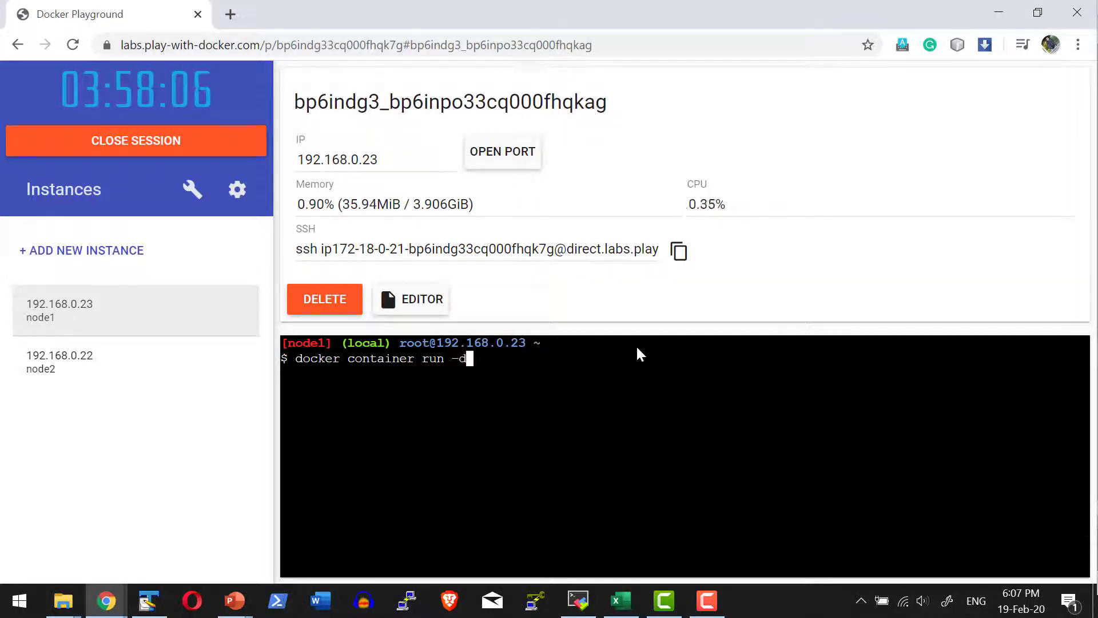
pyautogui.write('--name ngi')
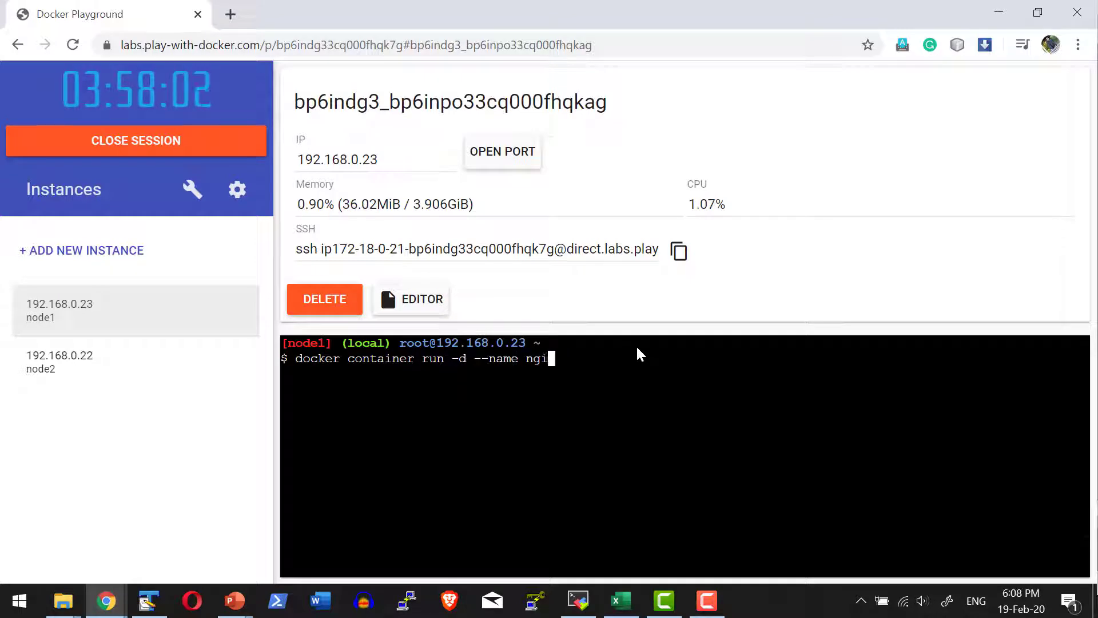
pyautogui.write('nx-1 -p')
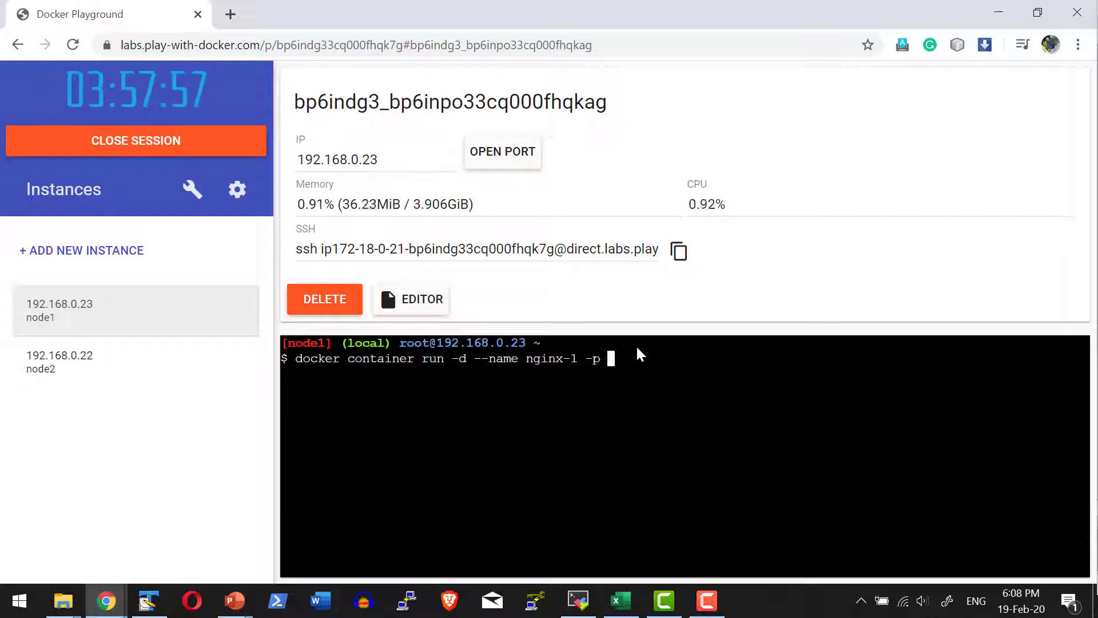
pyautogui.write('80:80')
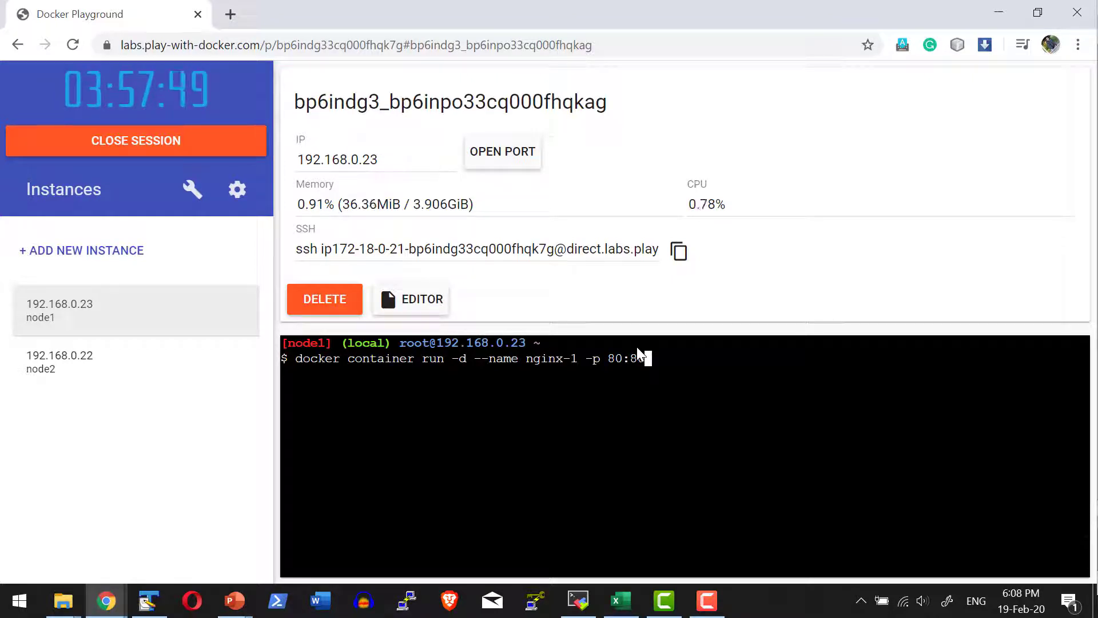
pyautogui.write('ng')
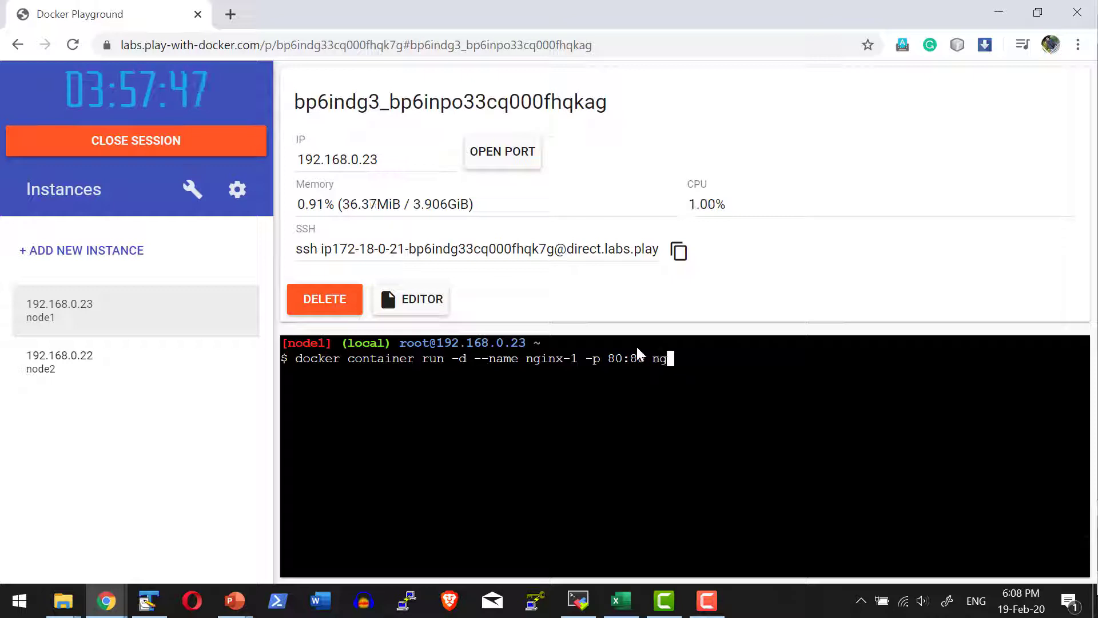
pyautogui.press('Enter')
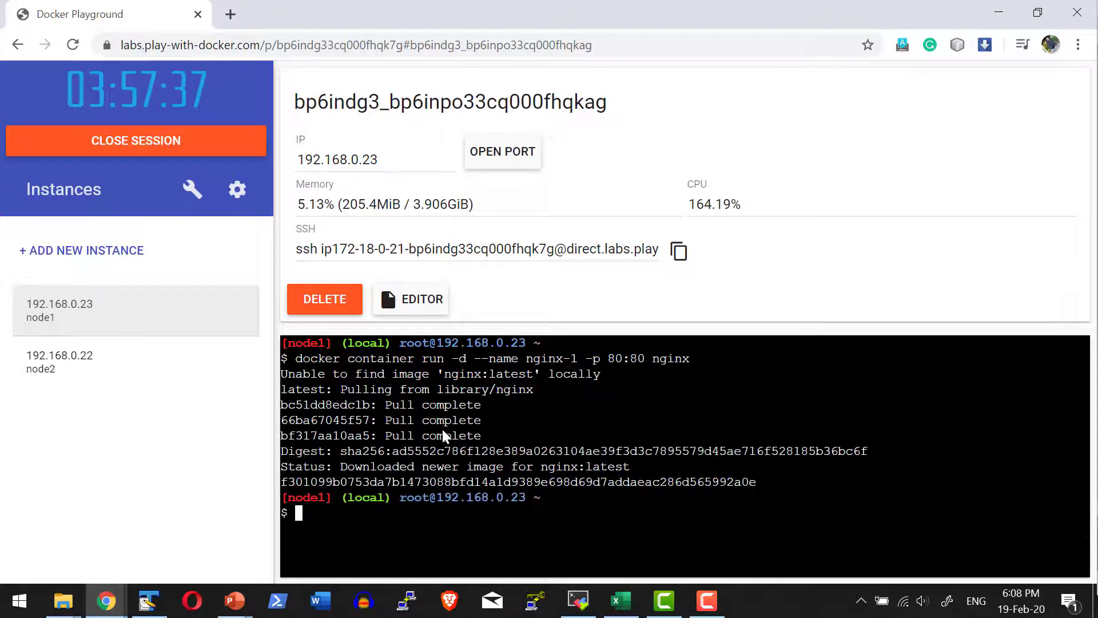
pyautogui.click(502, 151)
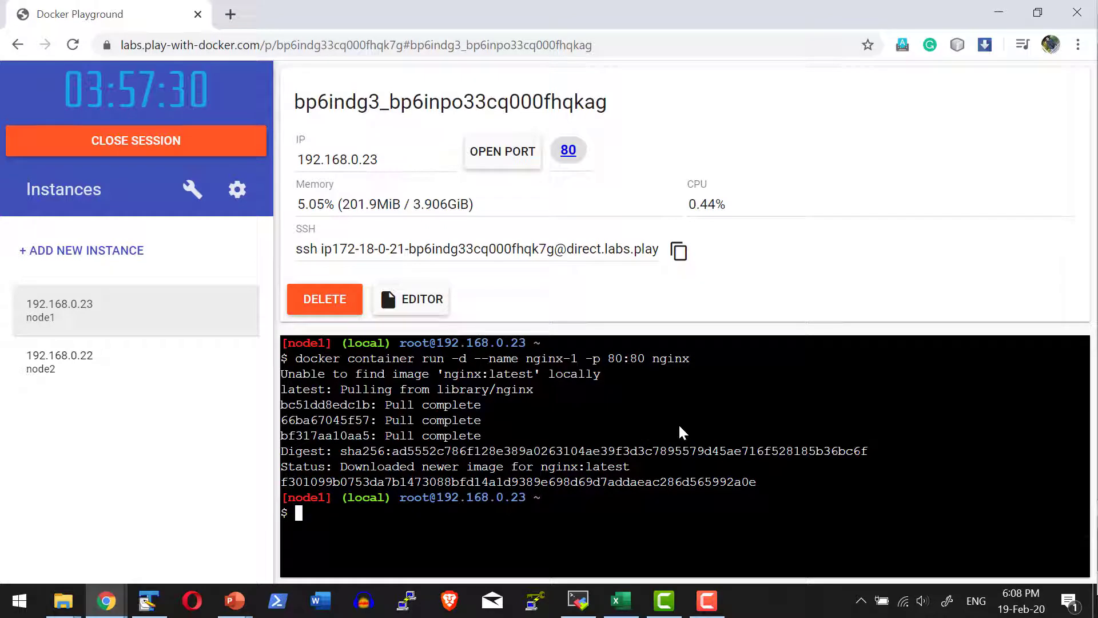
# Run 'docker container ls' on node1 to see nginx-1 mapping port 80.
pyautogui.write('docker')
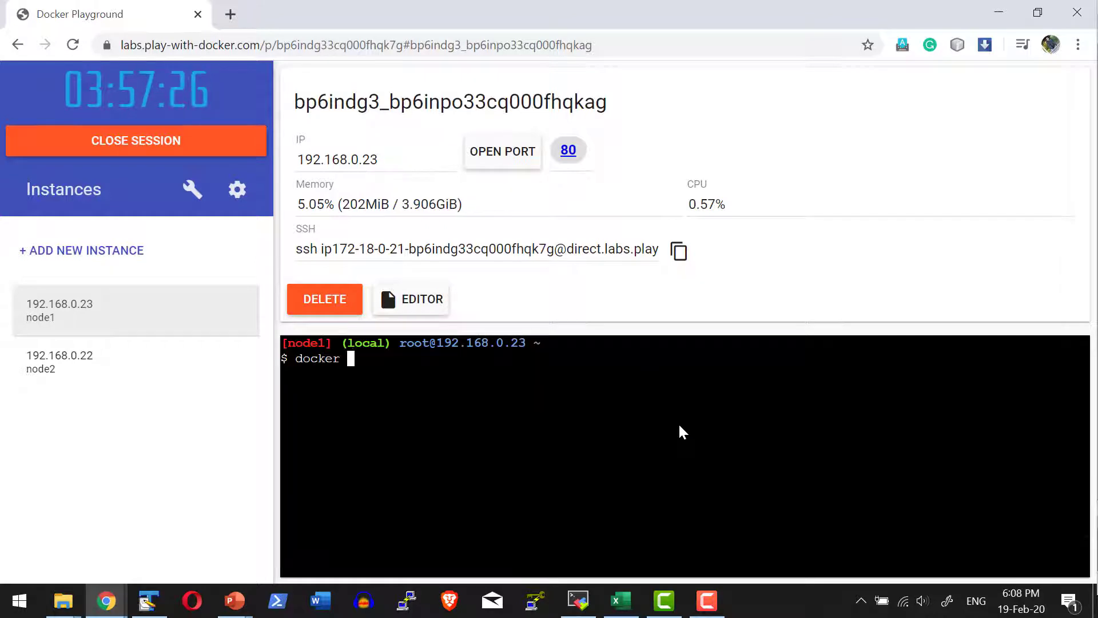
pyautogui.write('container ls')
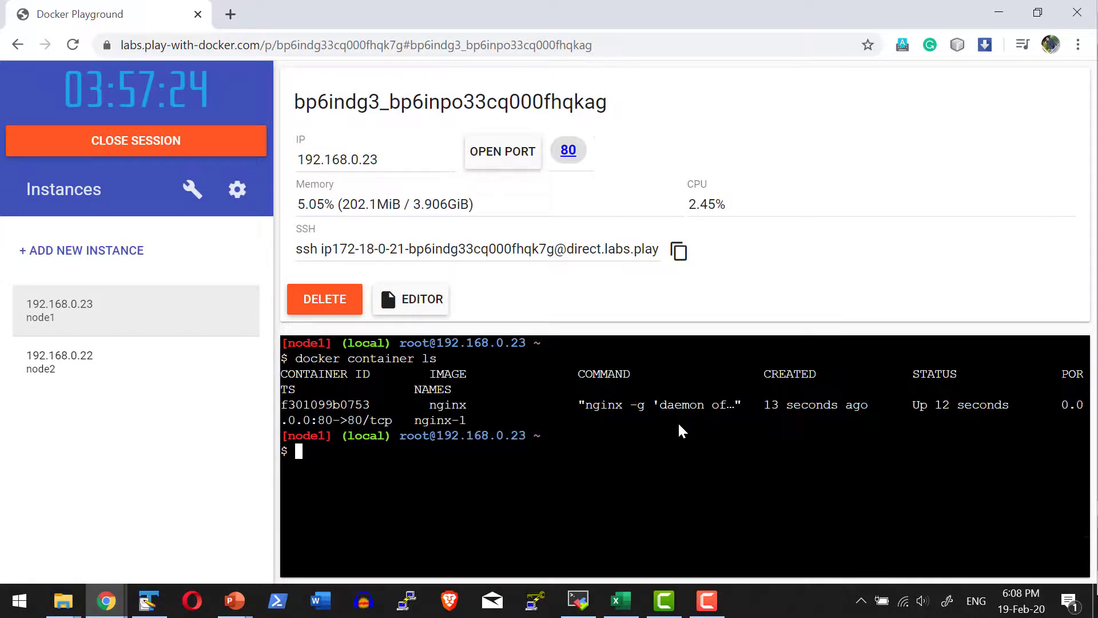
pyautogui.moveTo(1021, 443)
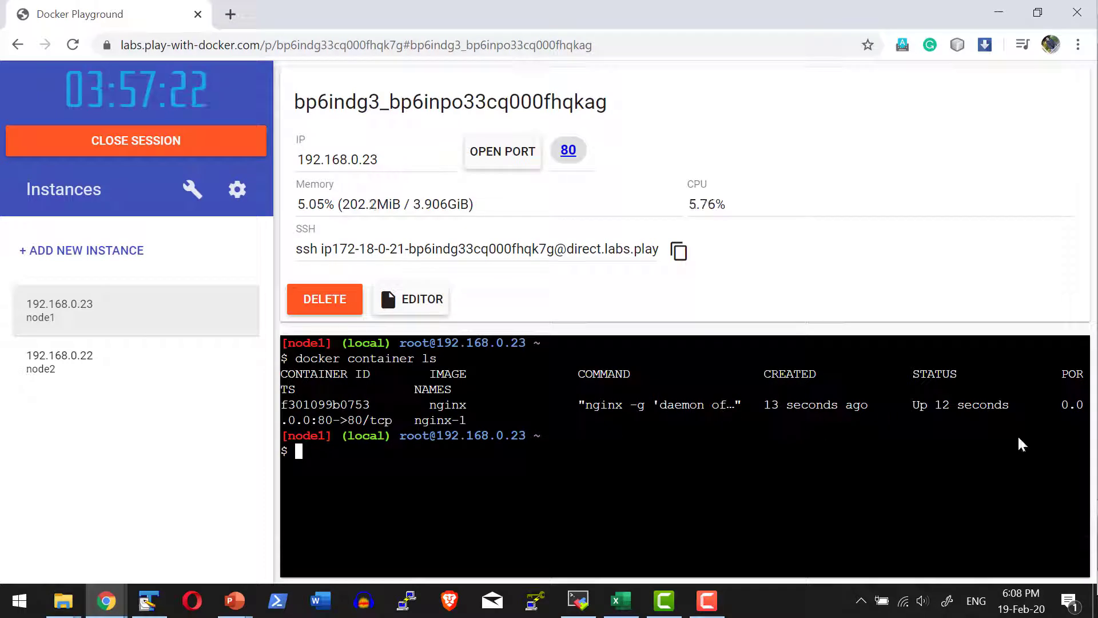
pyautogui.moveTo(279, 430)
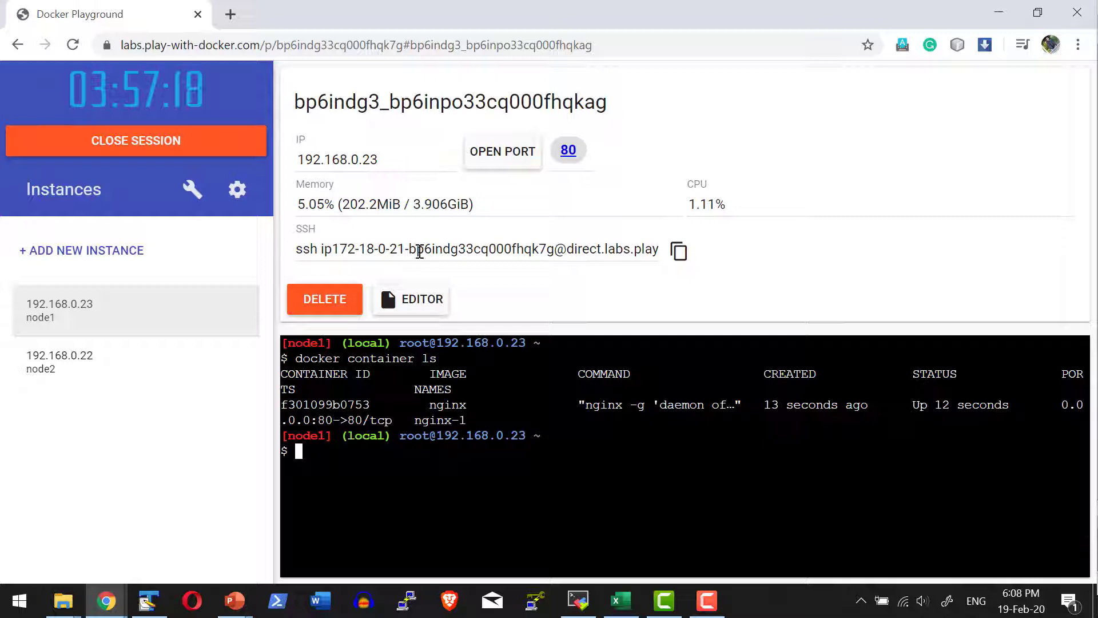
pyautogui.moveTo(569, 150)
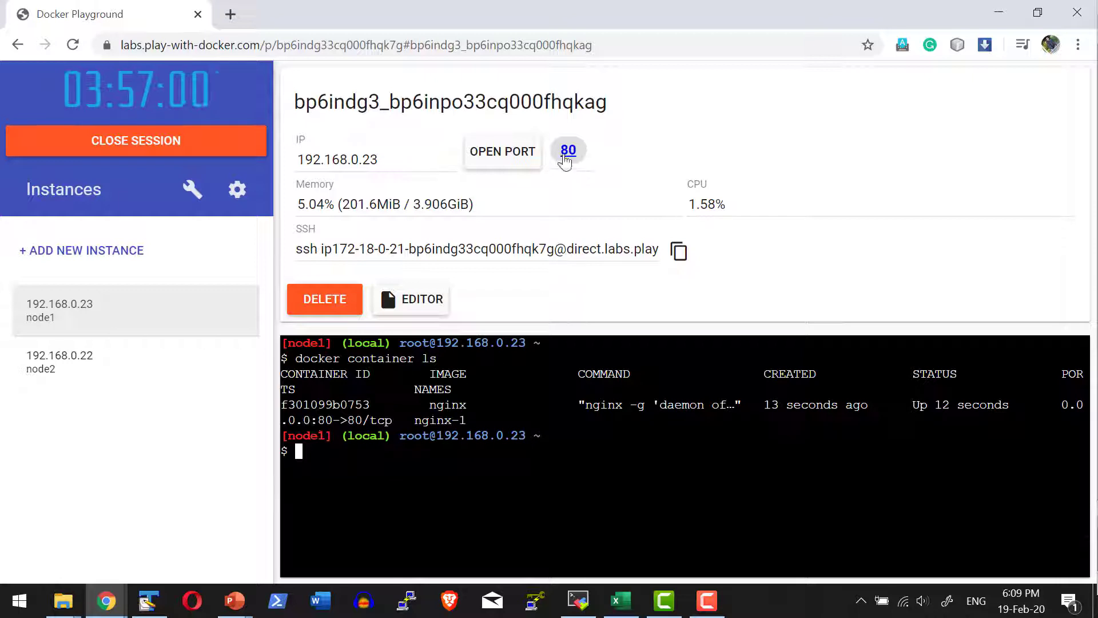
# Open node1's port 80 link in a new tab, then return to node1's terminal.
pyautogui.rightClick(567, 150)
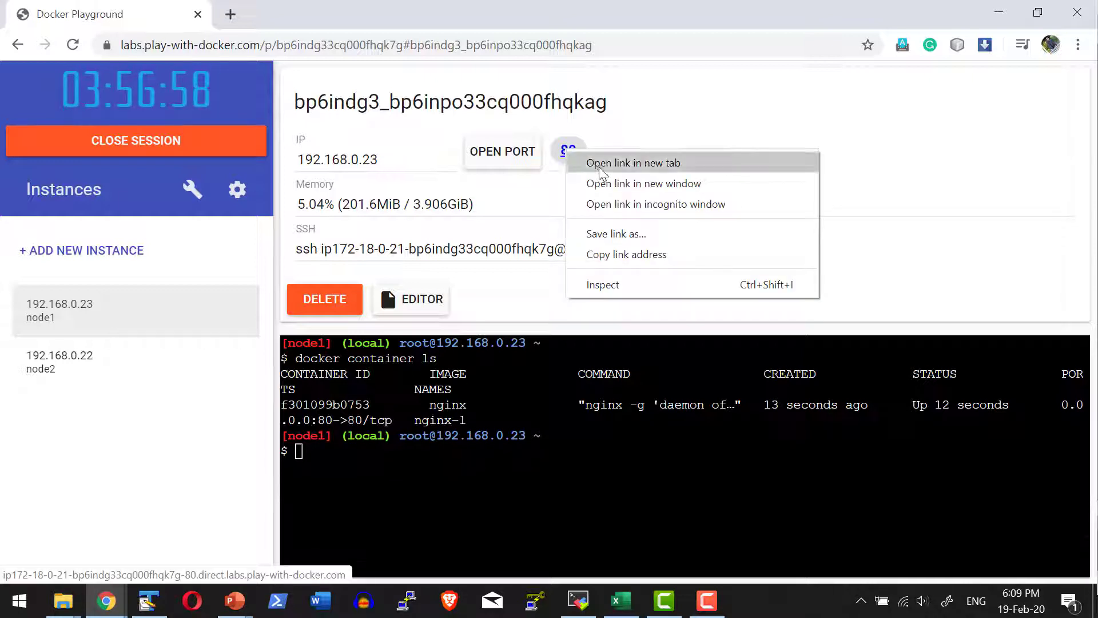
pyautogui.click(633, 163)
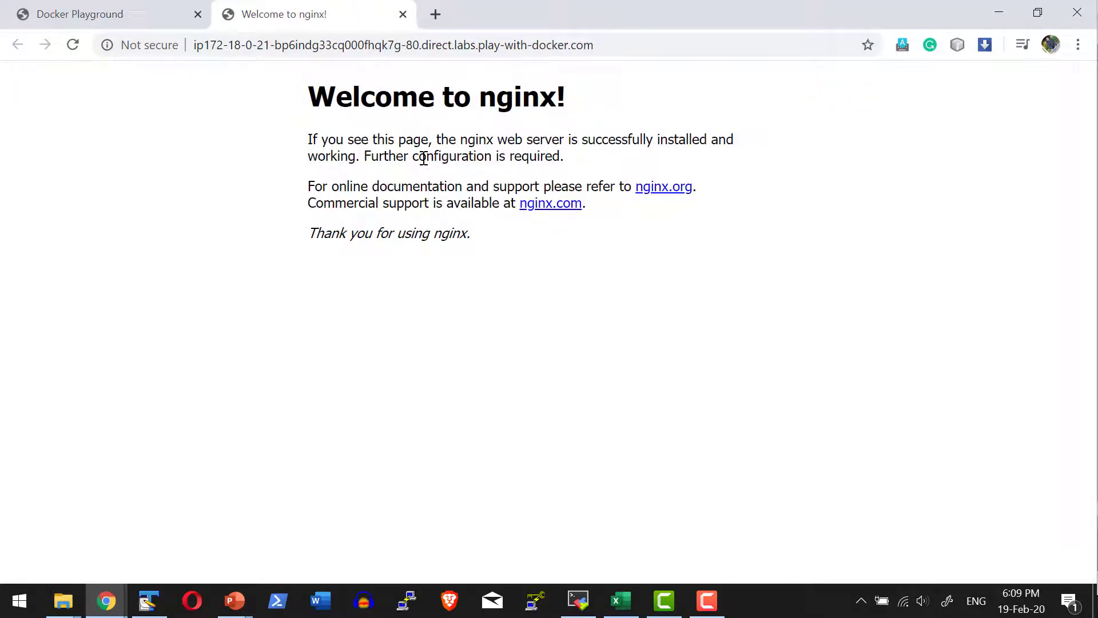
pyautogui.click(79, 14)
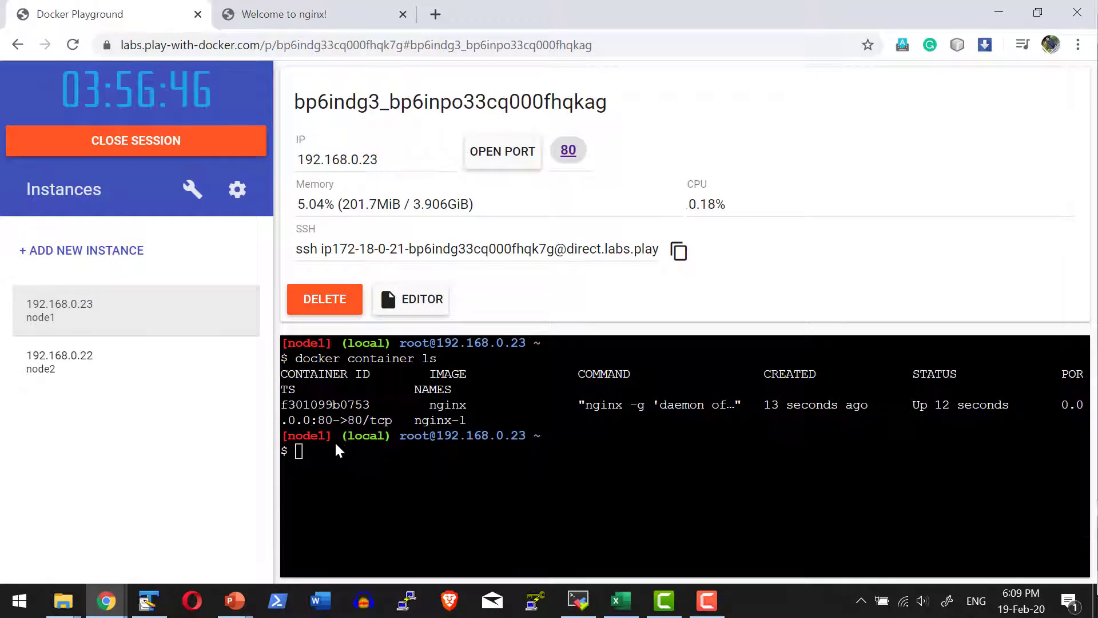
pyautogui.click(315, 14)
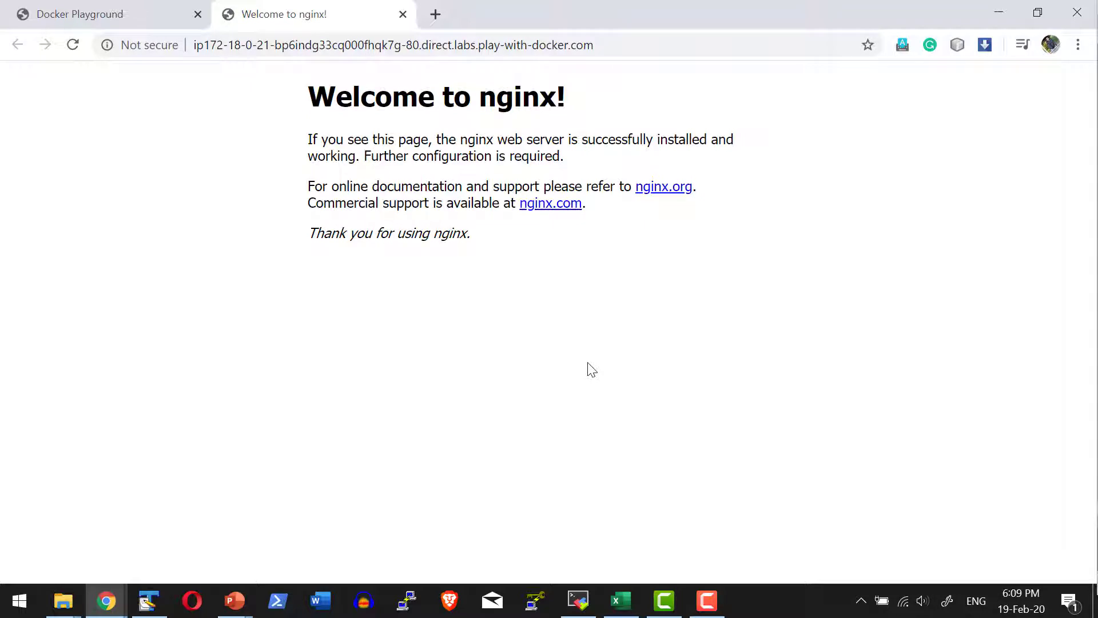
# Switch back to the Docker Playground tab from the nginx welcome page.
pyautogui.click(80, 13)
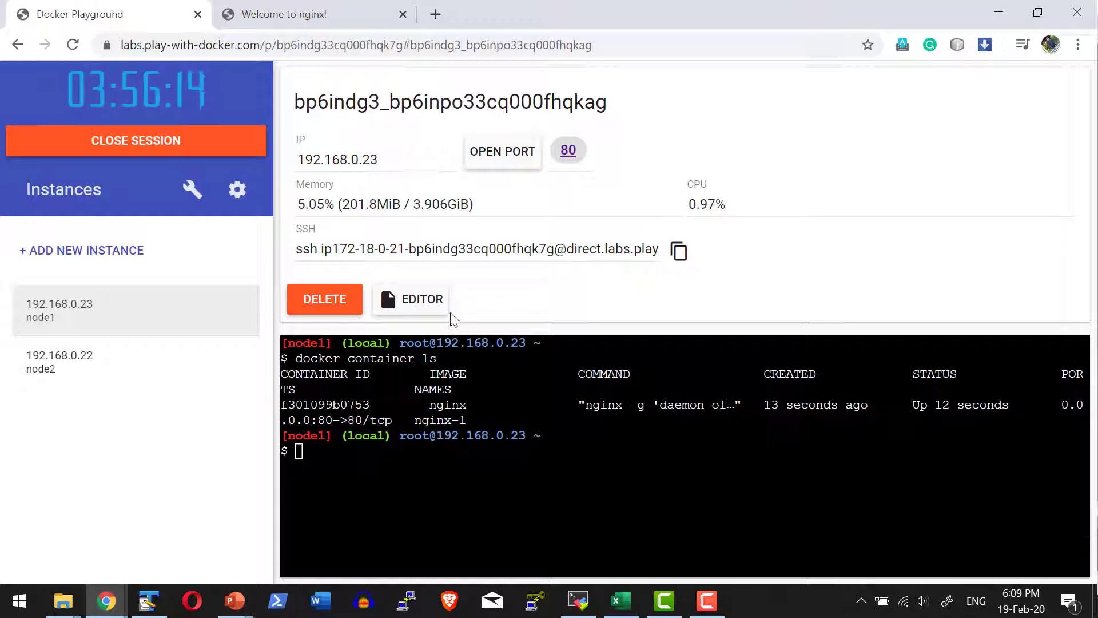
# Run 'docker swarm init --advertise-addr=192.168.0.23' on node1.
pyautogui.click(81, 250)
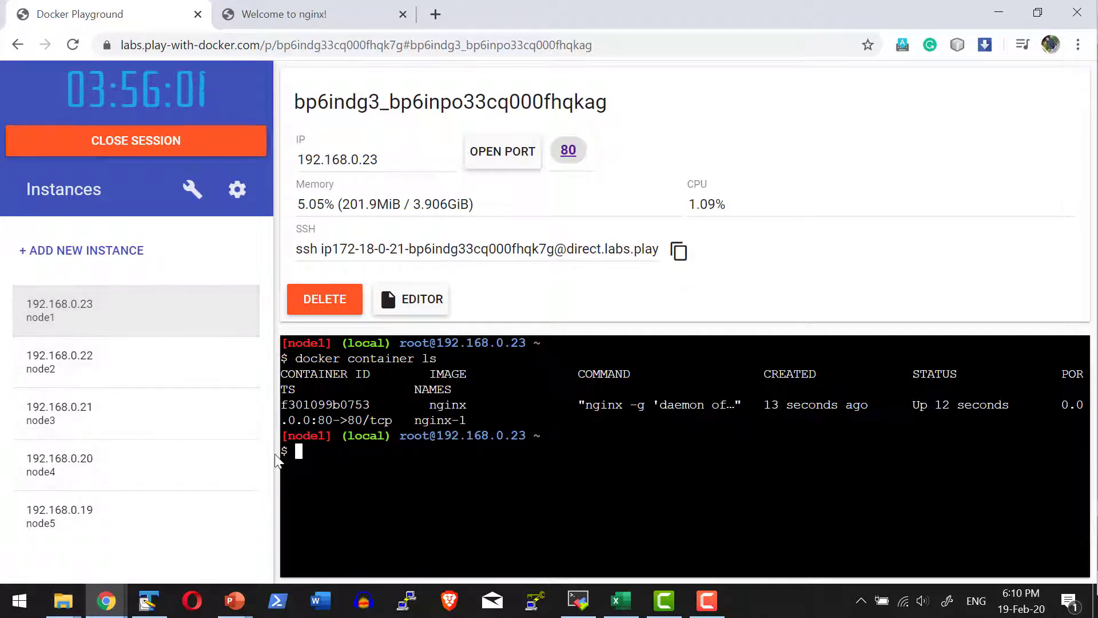
pyautogui.moveTo(428, 486)
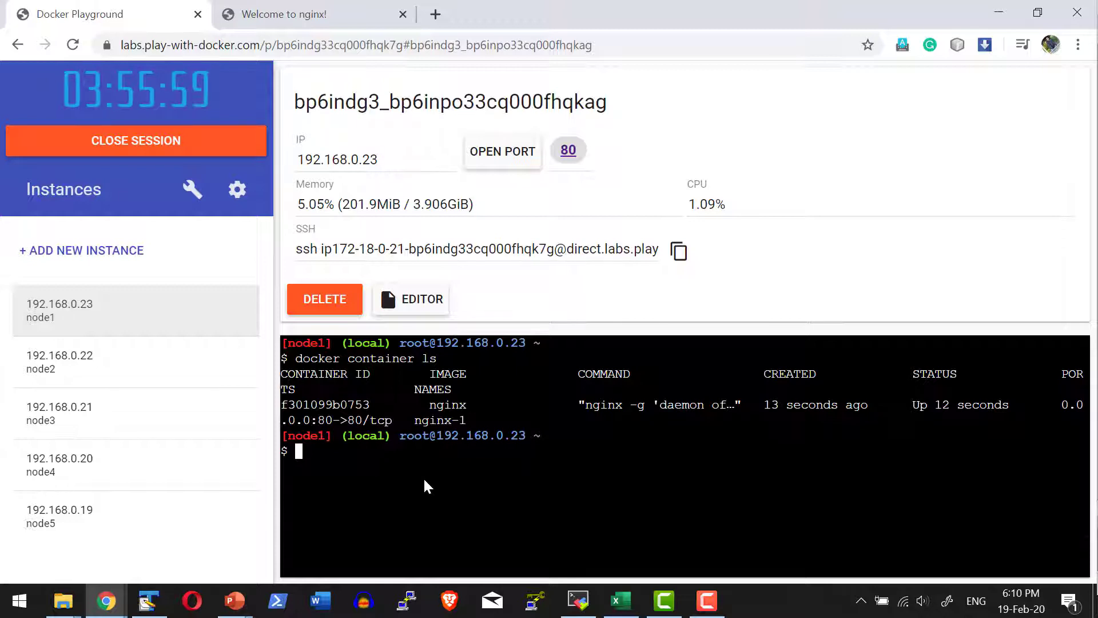
pyautogui.write('docker')
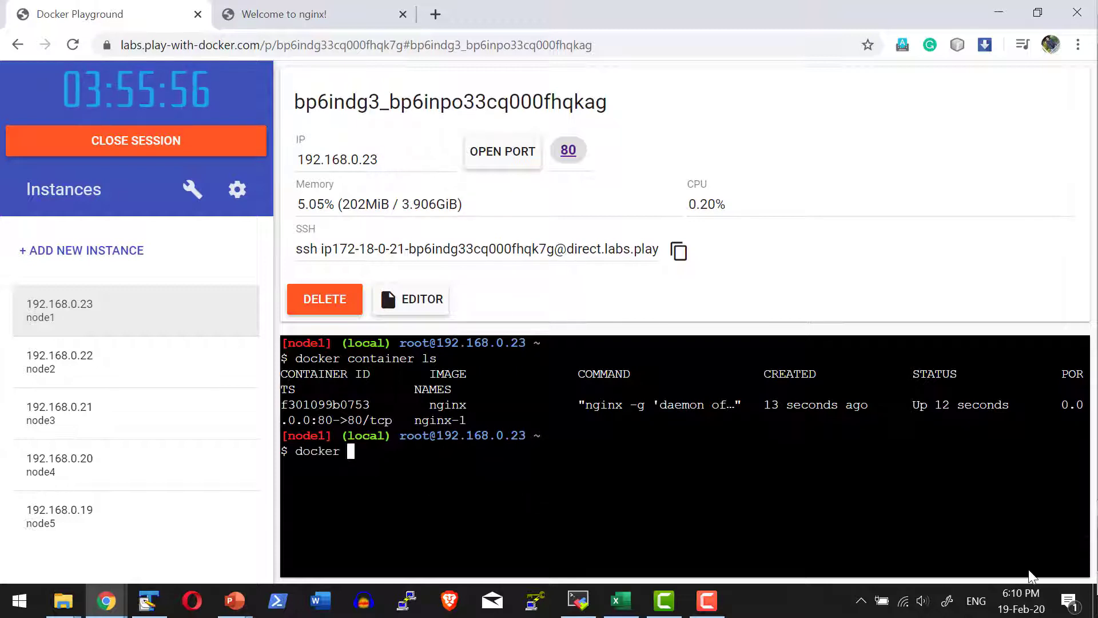
pyautogui.write('swarm')
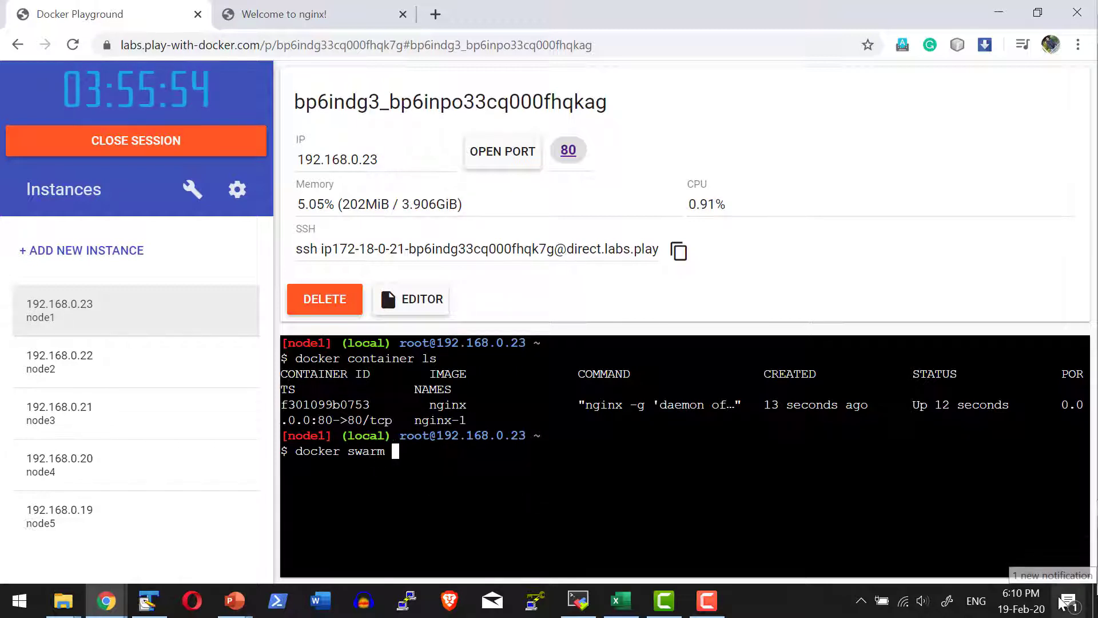
pyautogui.write('init')
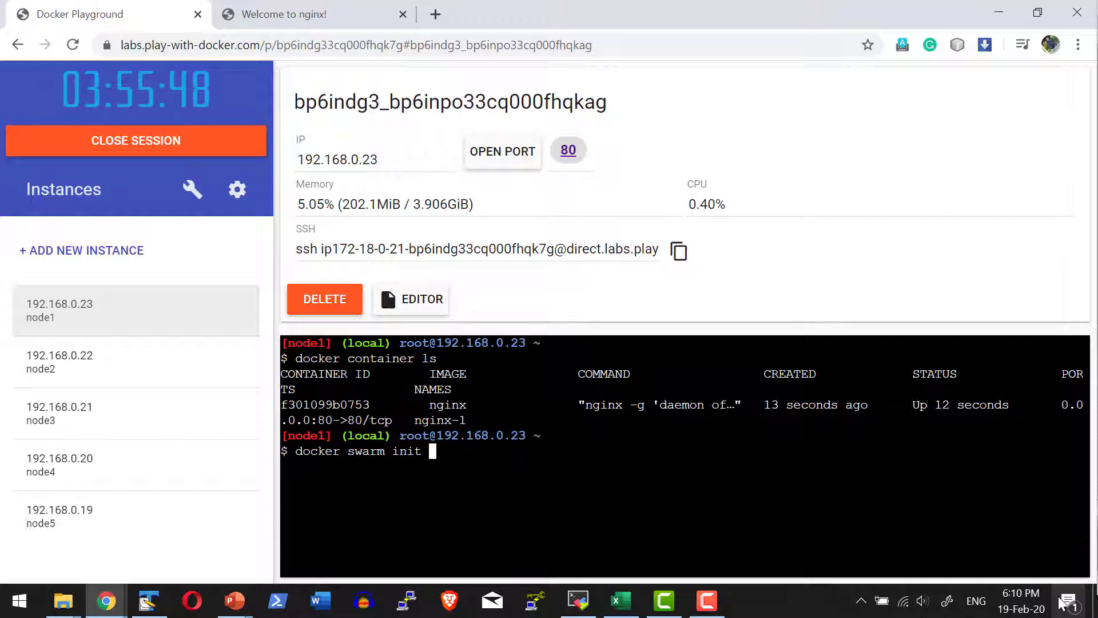
pyautogui.moveTo(556, 487)
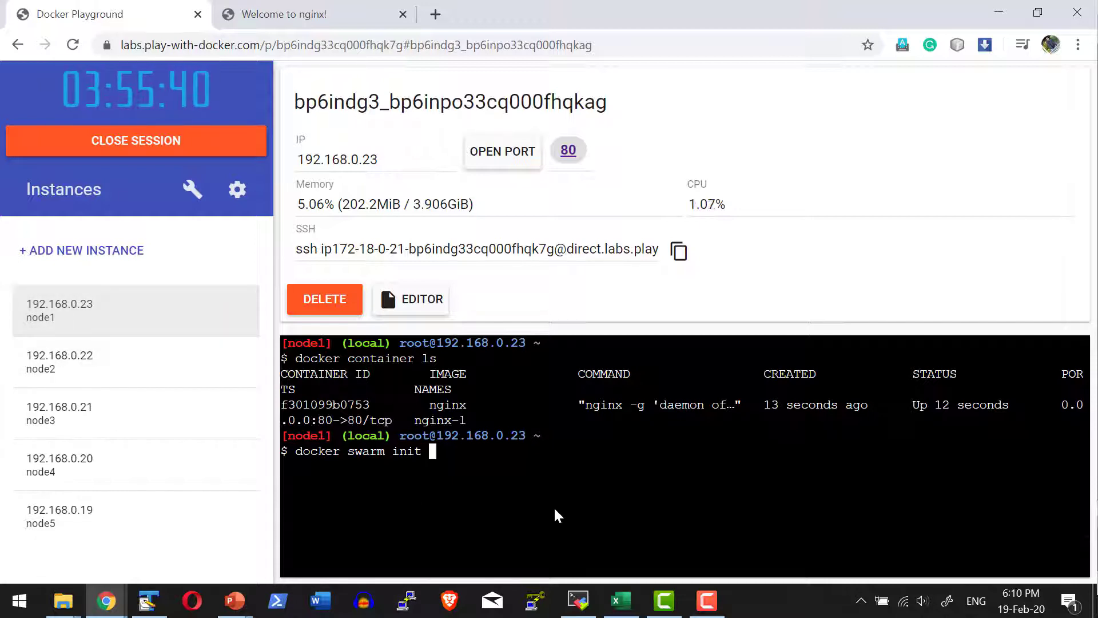
pyautogui.write('--advertise-addr=192.168.0.')
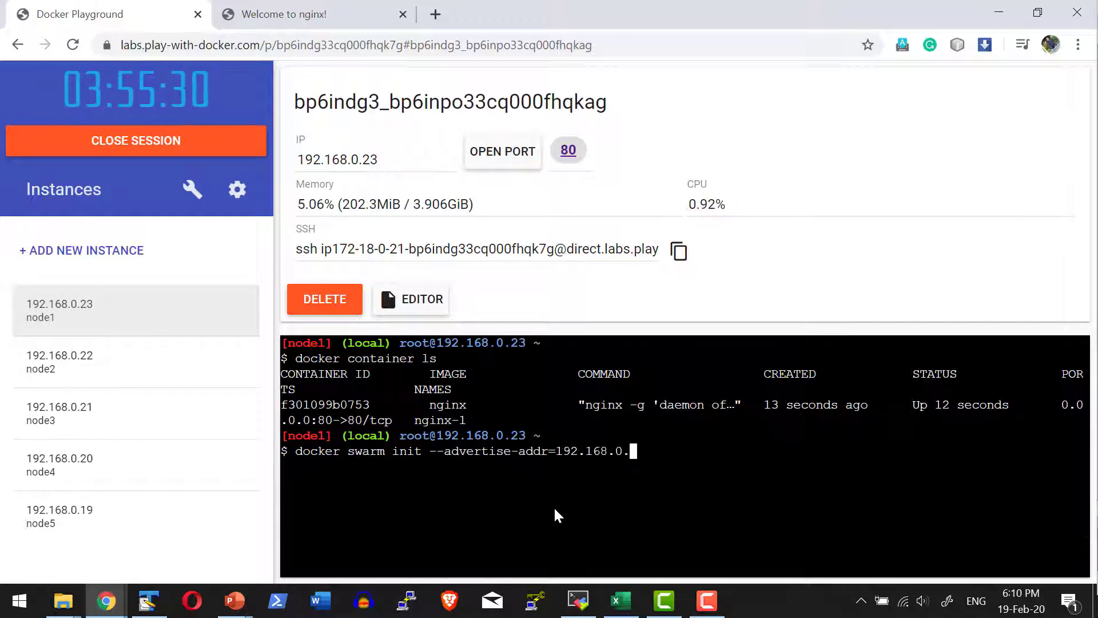
pyautogui.write('23')
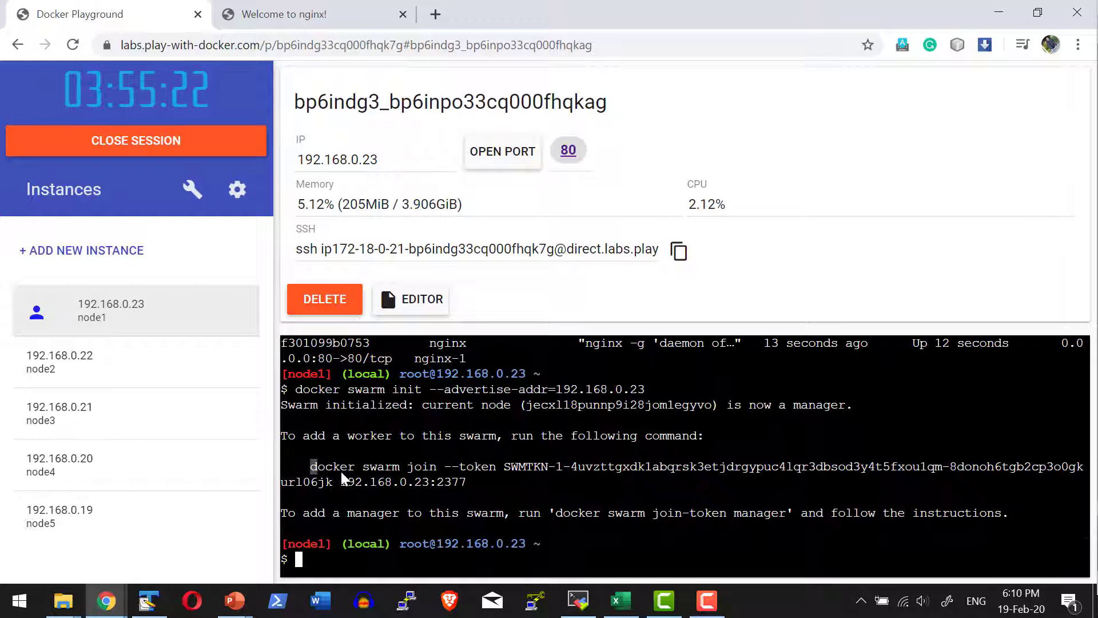
# Select the 'docker swarm join' command with its token and copy it.
pyautogui.moveTo(310, 467); pyautogui.dragTo(466, 482)
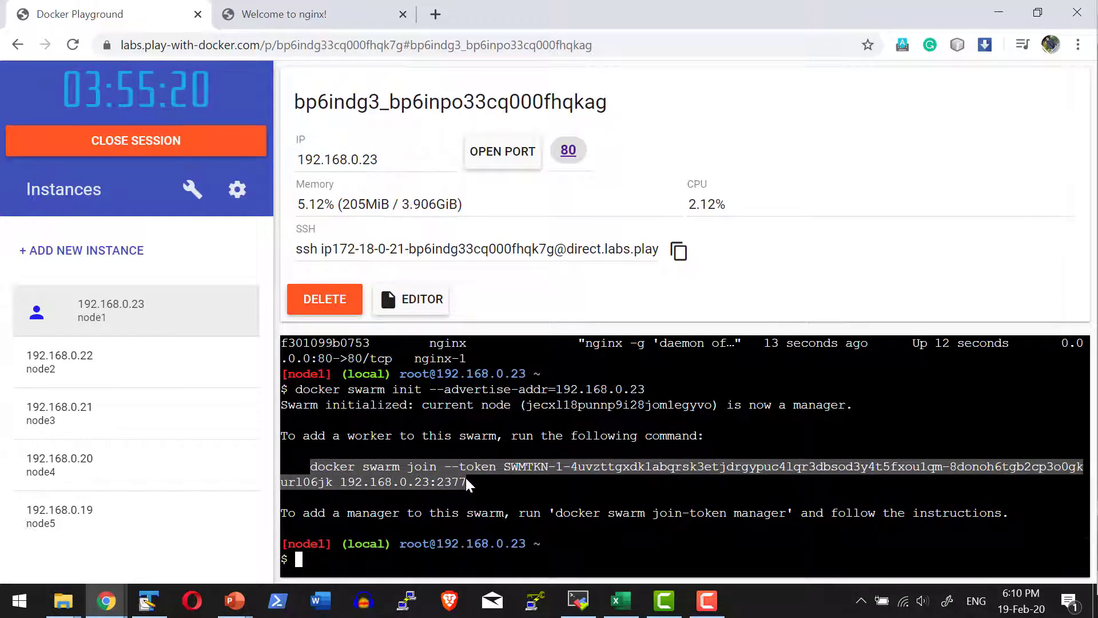
pyautogui.rightClick(468, 484)
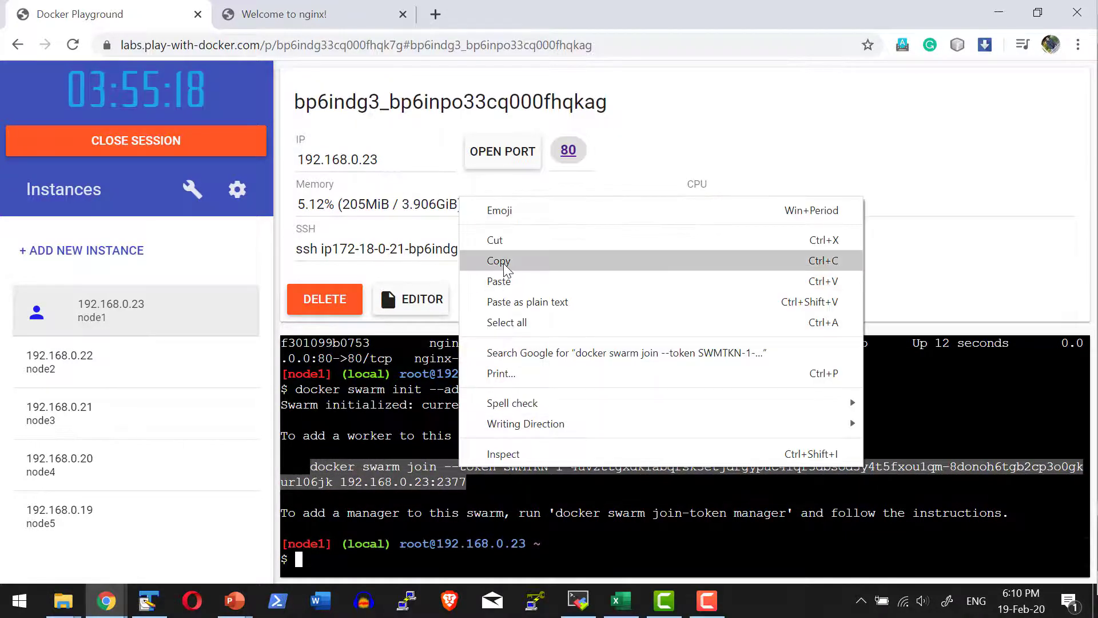
pyautogui.click(499, 261)
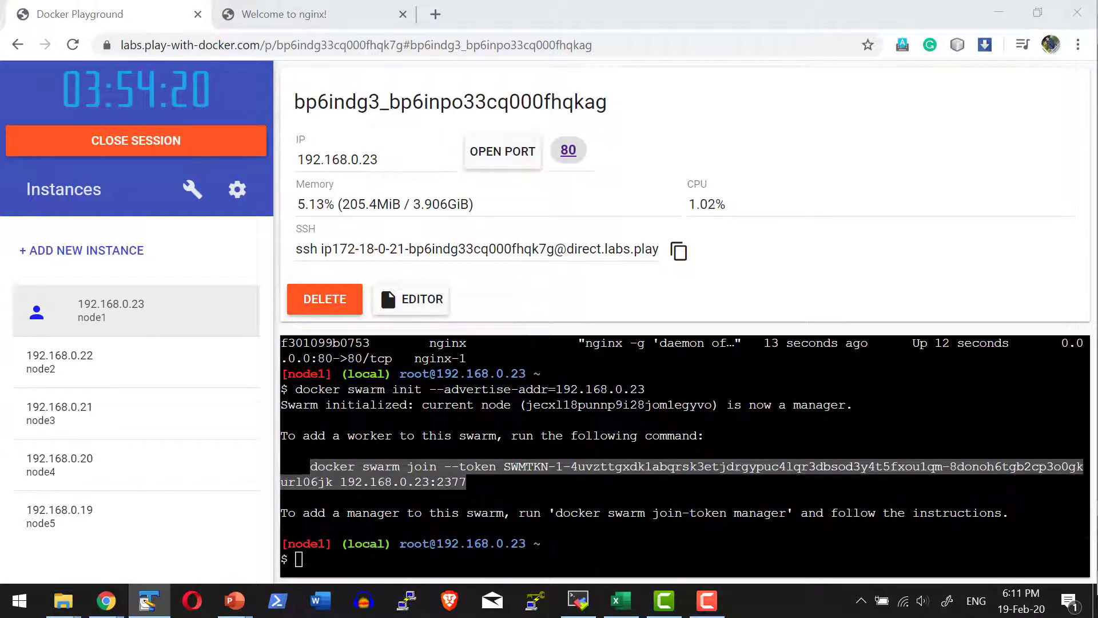
pyautogui.moveTo(922, 542)
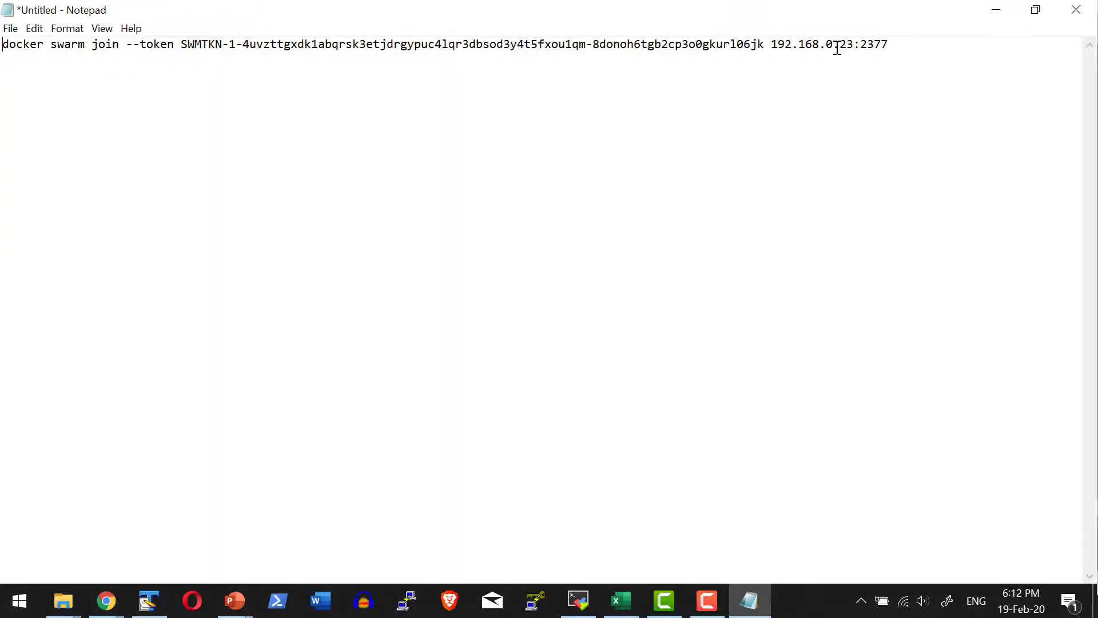
# Switch from Notepad back to the Docker Playground in Chrome.
pyautogui.click(106, 600)
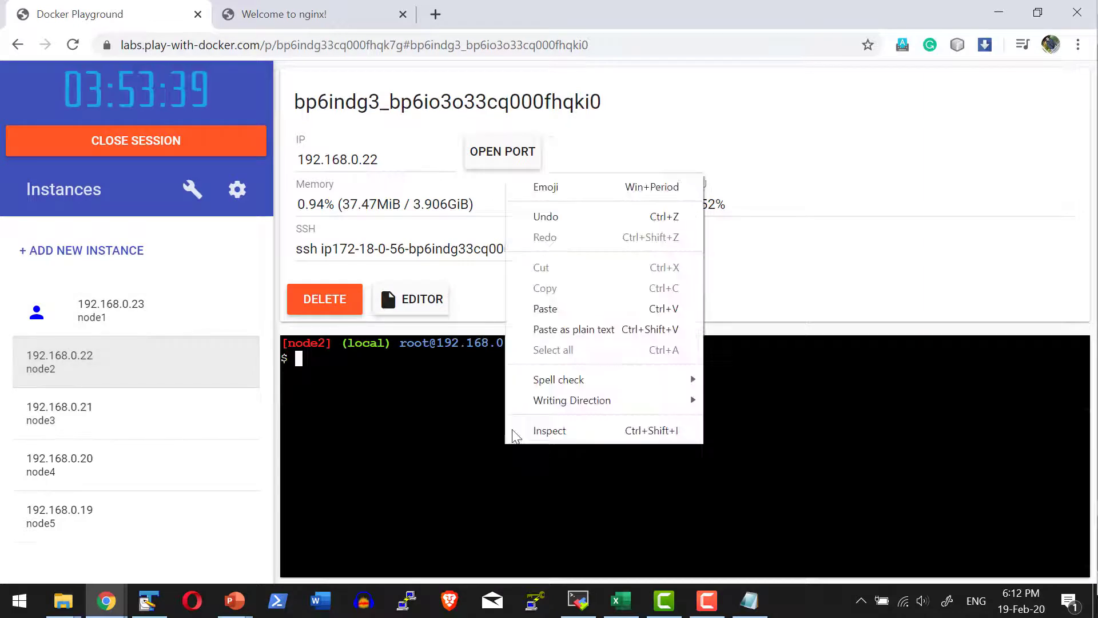
# Paste the swarm join command into node2, then move on to node3 and node4.
pyautogui.click(545, 308)
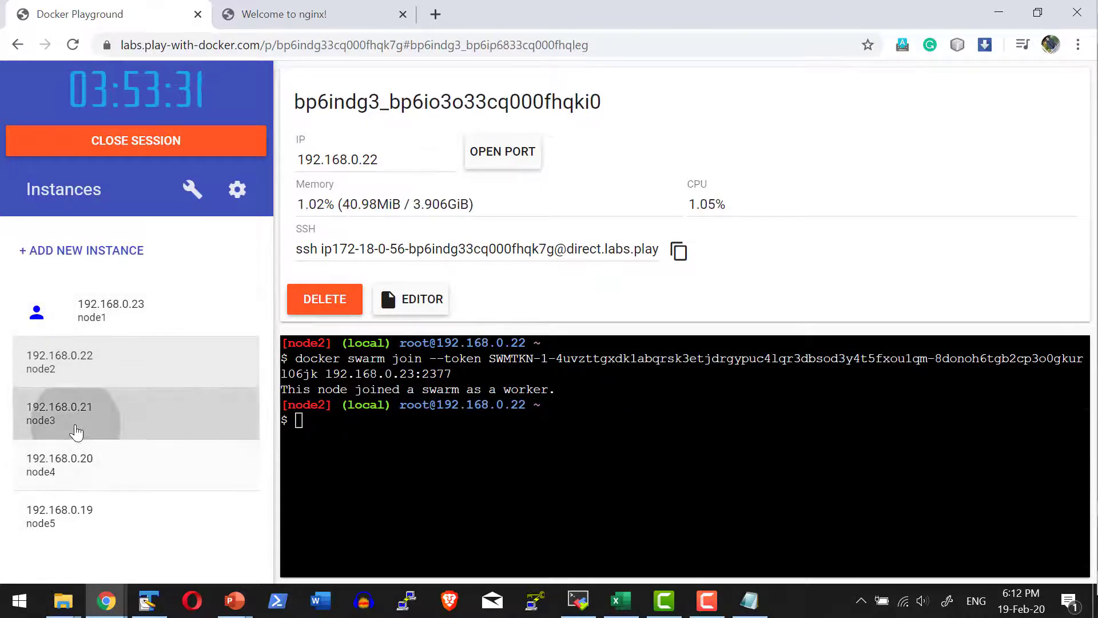
pyautogui.click(60, 413)
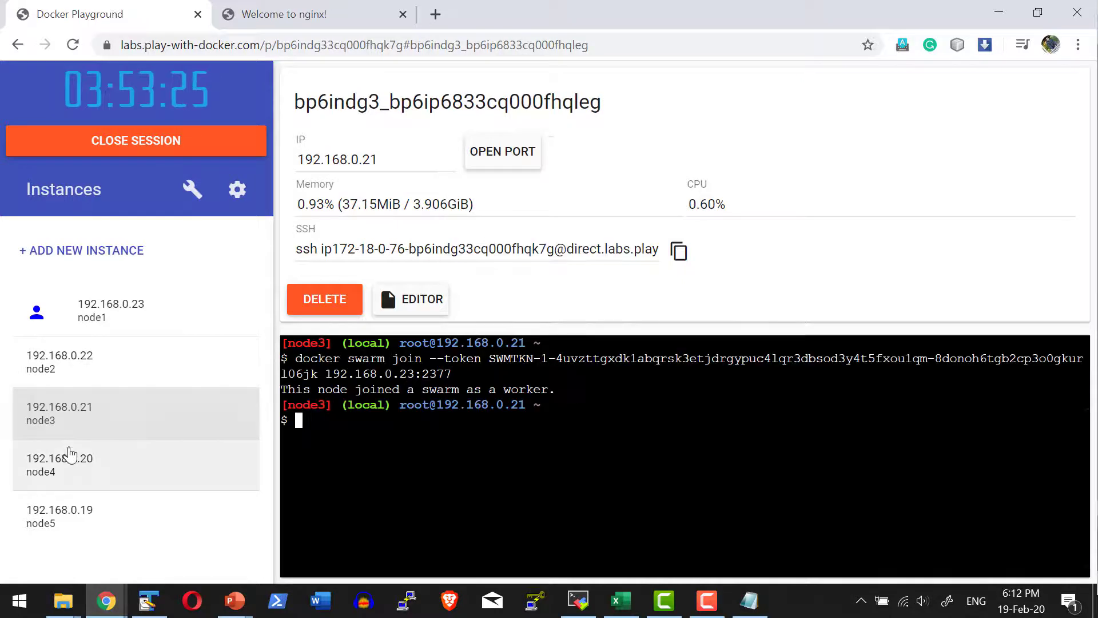
pyautogui.click(59, 464)
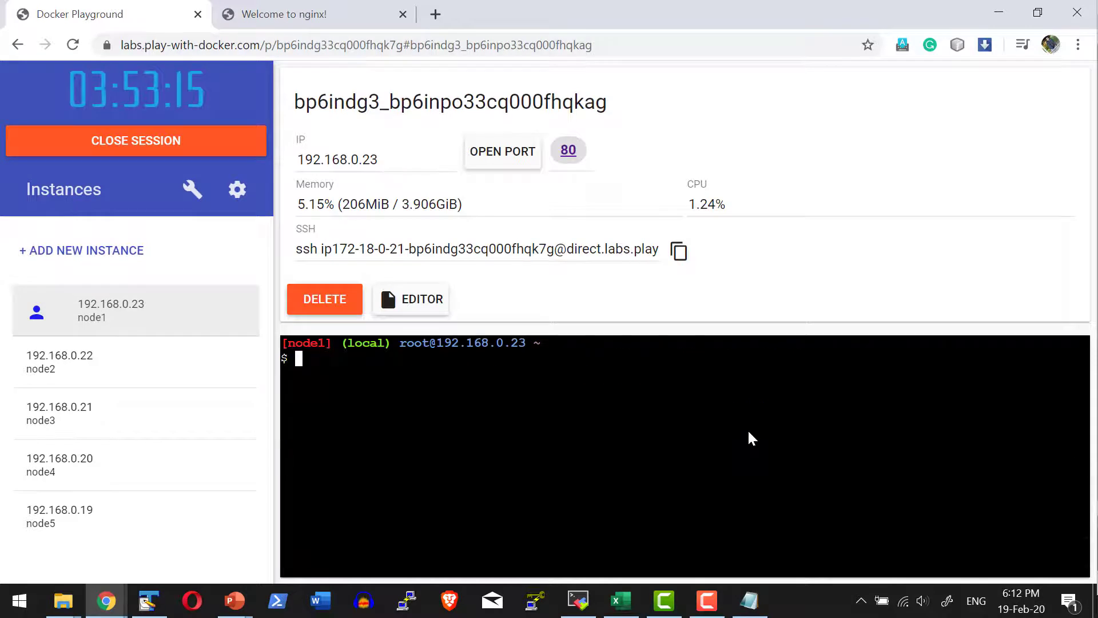
# Run docker node ls on node1 to list node1 as Leader and node2–node4 Ready.
pyautogui.write('docker node ls')
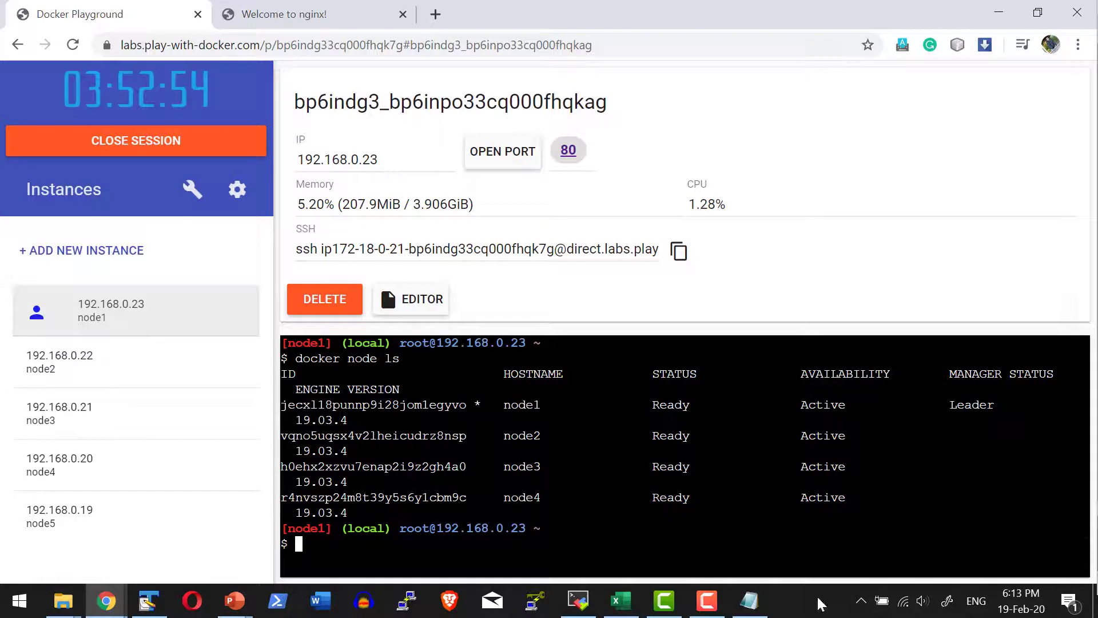
pyautogui.moveTo(528, 431)
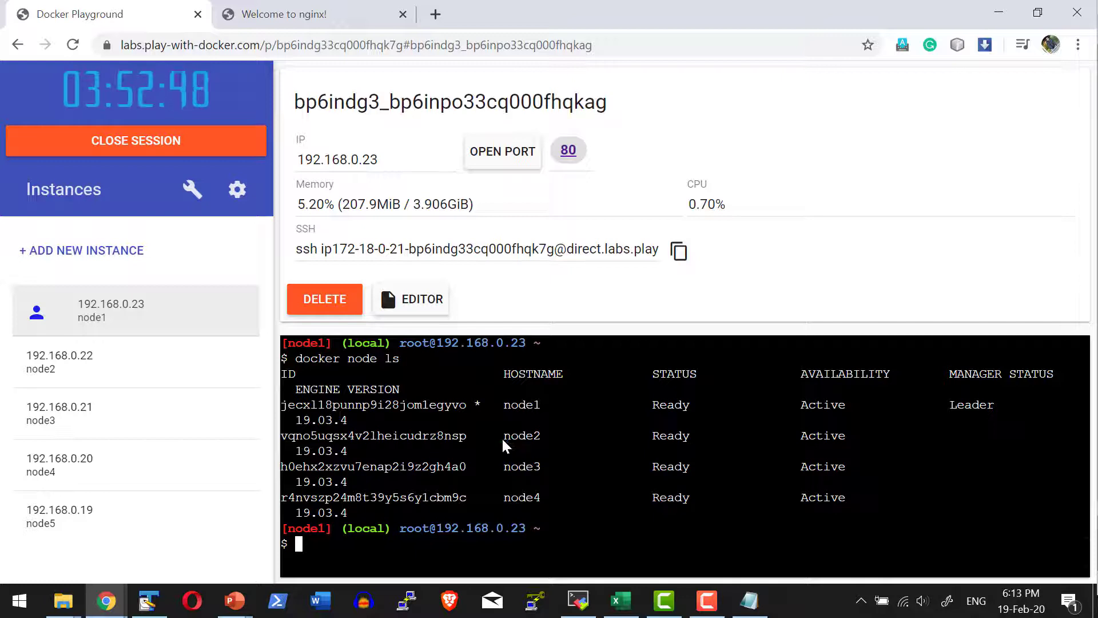
pyautogui.moveTo(411, 223)
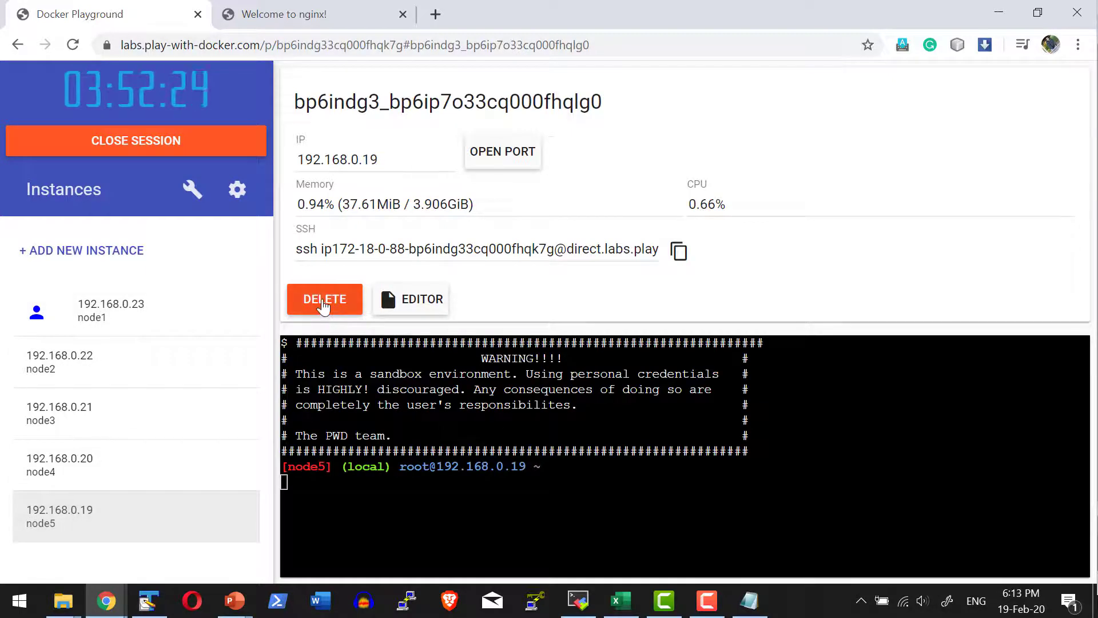
# Delete node5, recreate it at 192.168.0.19, and attempt a sixth instance.
pyautogui.click(324, 299)
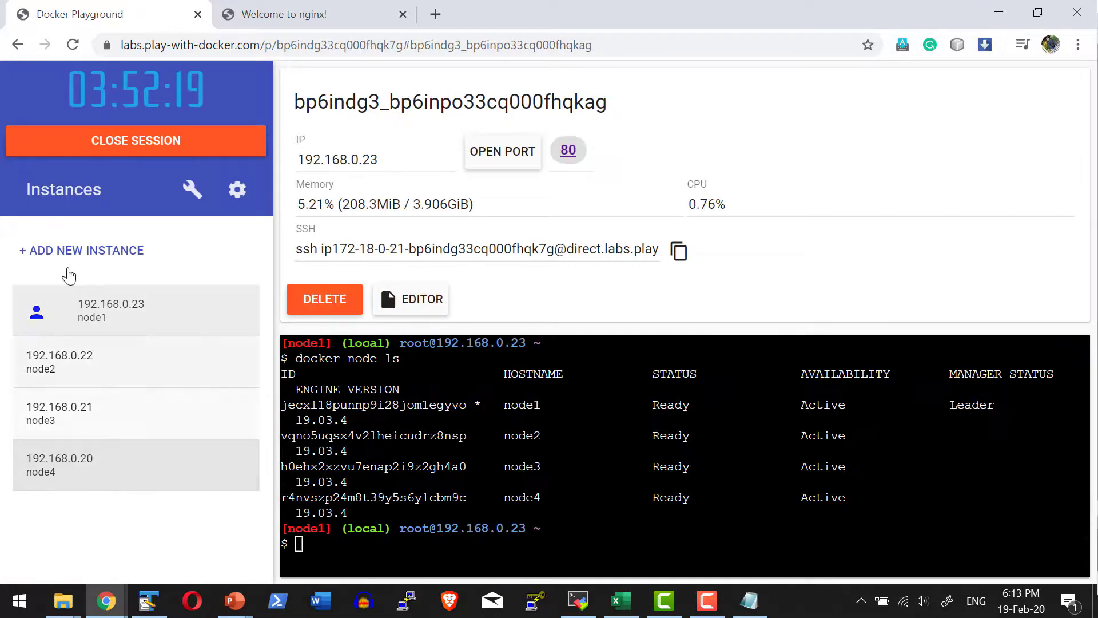
pyautogui.click(81, 250)
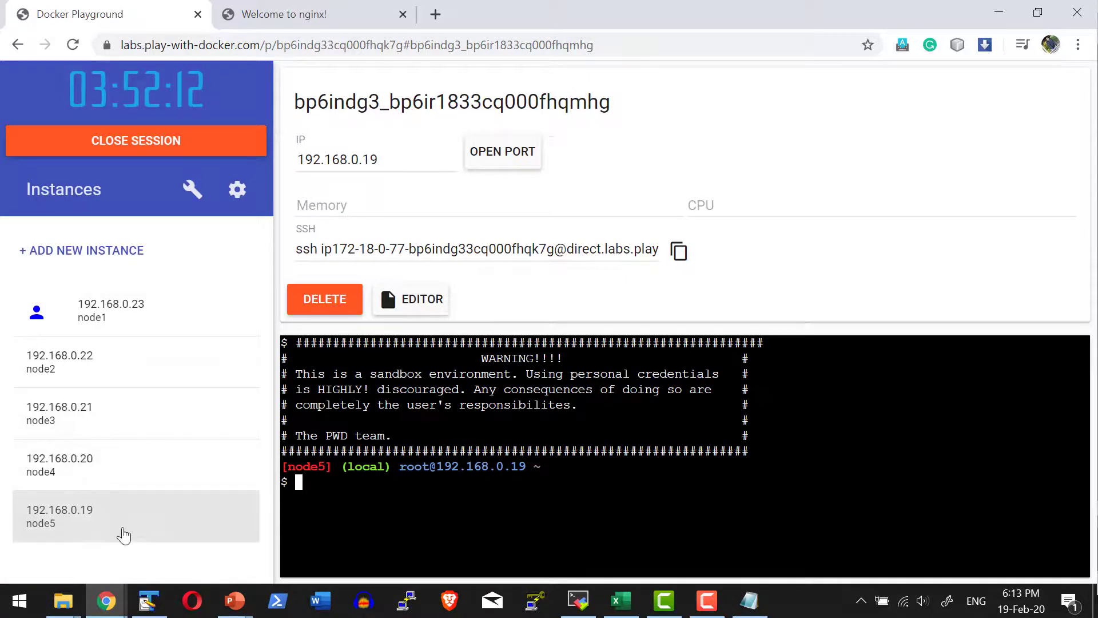
pyautogui.click(80, 250)
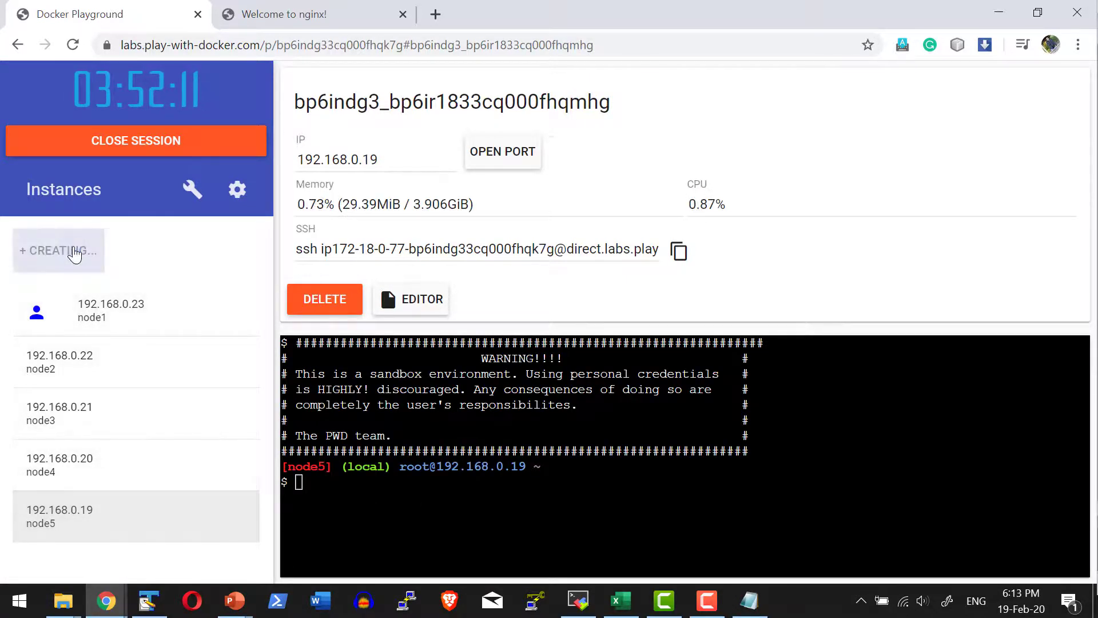
pyautogui.click(58, 250)
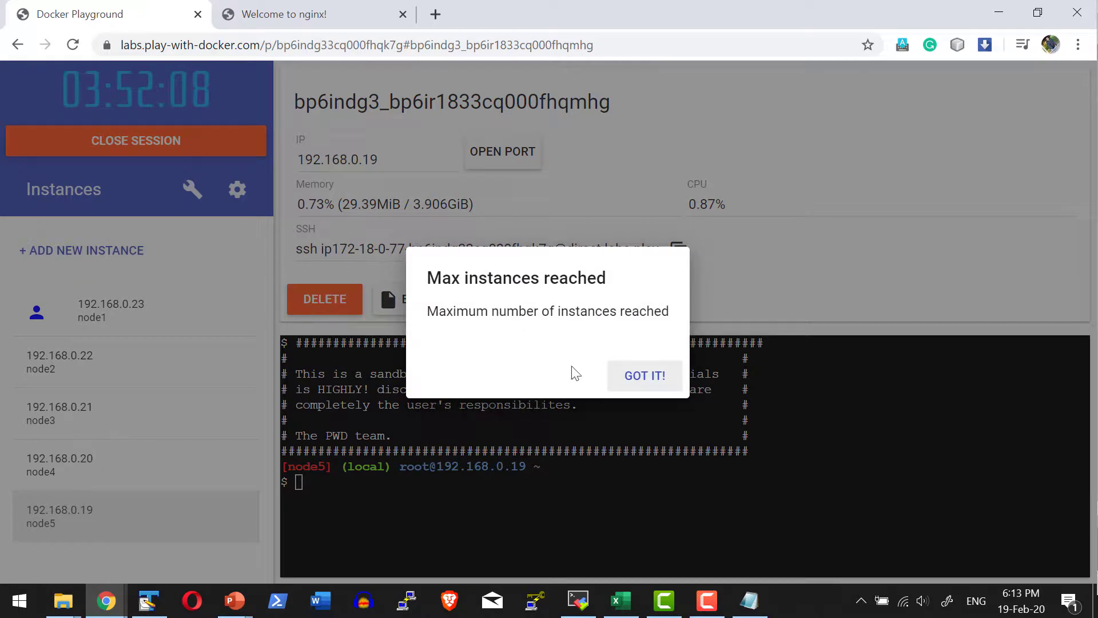
# Dismiss the Max instances warning with GOT IT and switch back to node1.
pyautogui.click(643, 375)
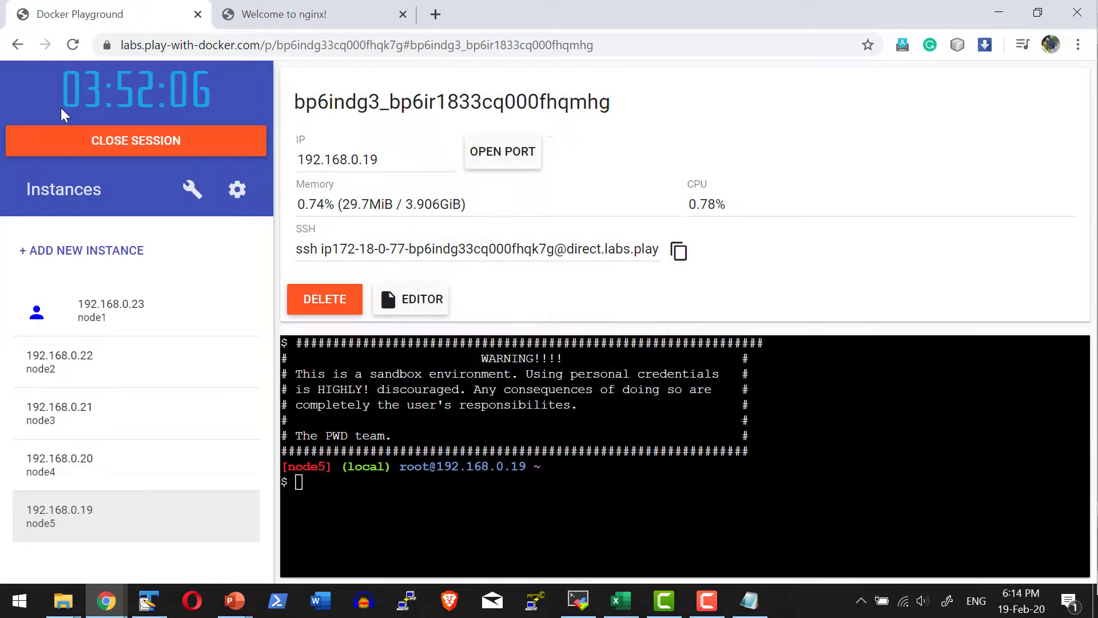
pyautogui.moveTo(261, 215)
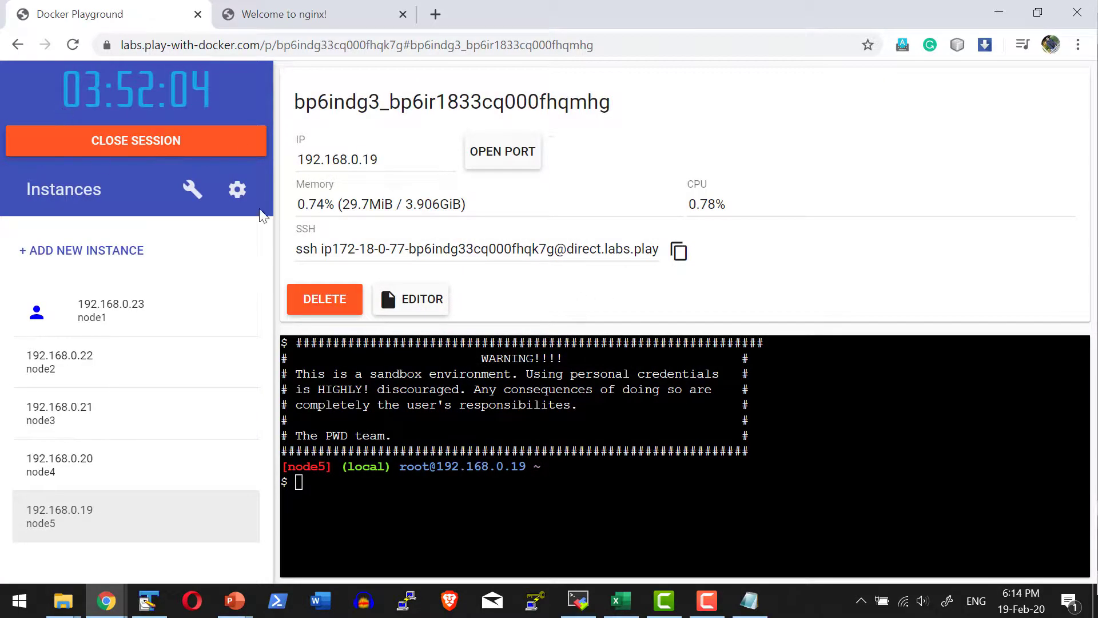
pyautogui.moveTo(807, 428)
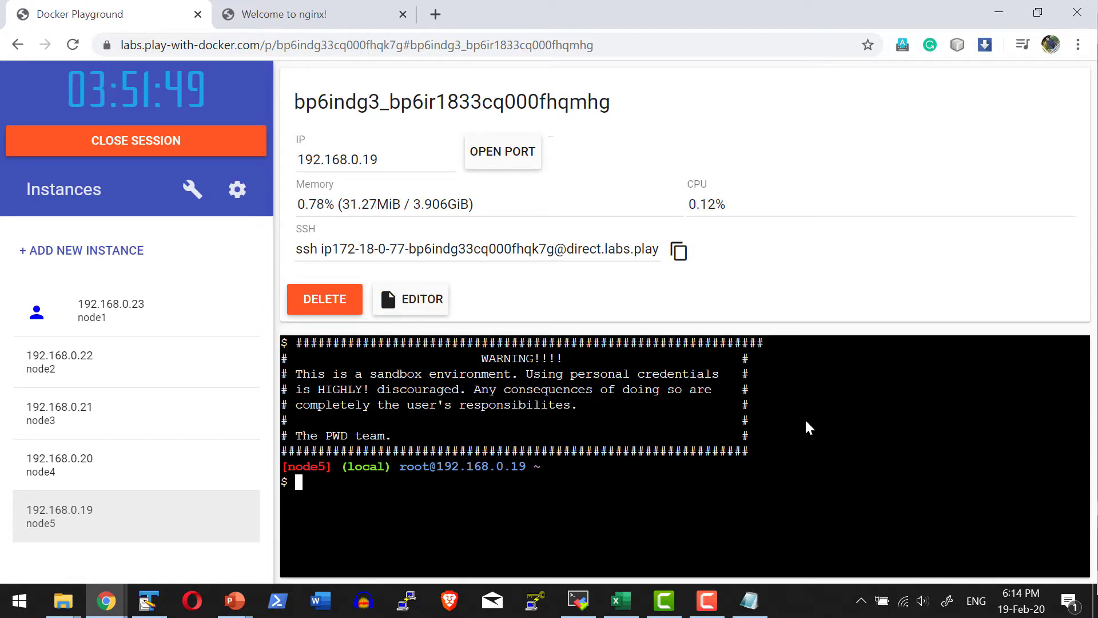
pyautogui.click(111, 310)
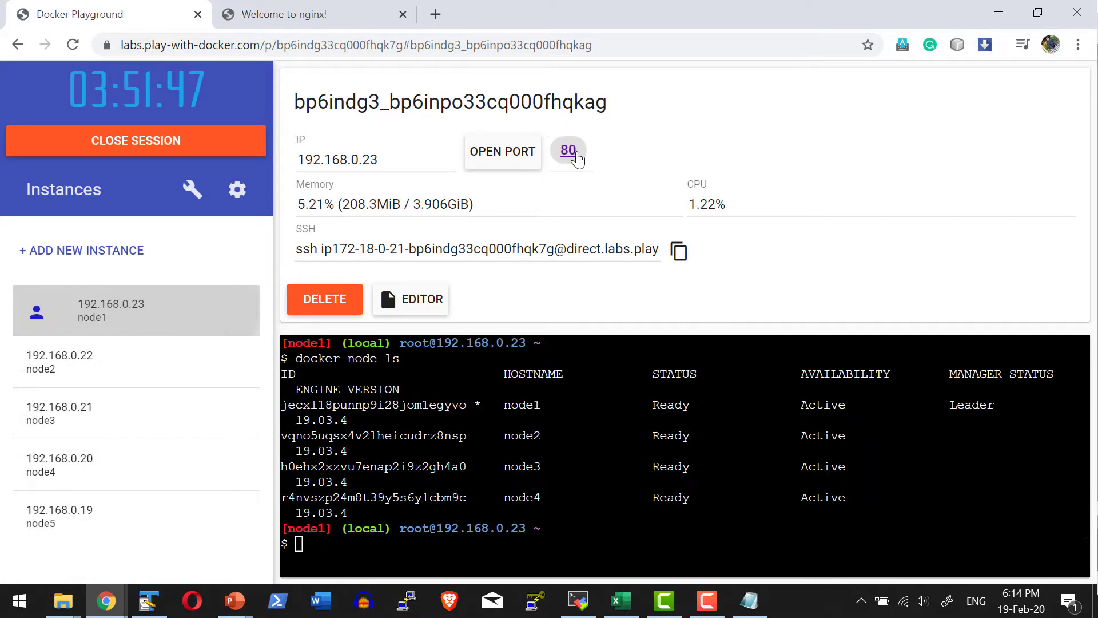